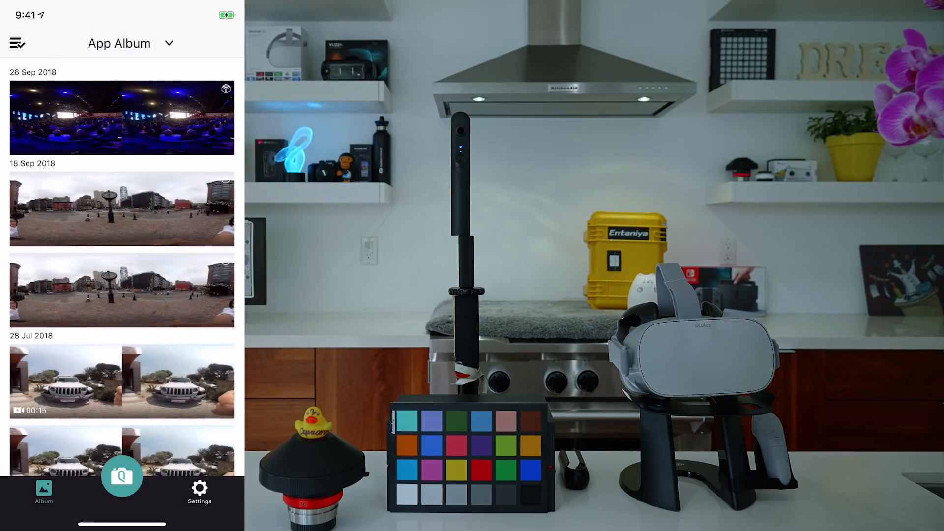
Leave the album for the live 360° camera preview and select Photo mode
{"action": "left_click", "coordinate": [199, 491]}
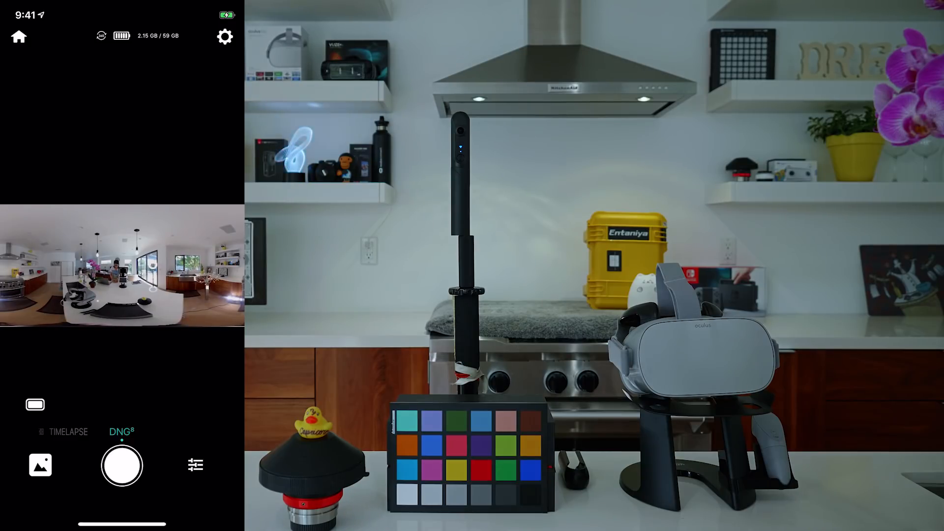
{"action": "left_click", "coordinate": [121, 431]}
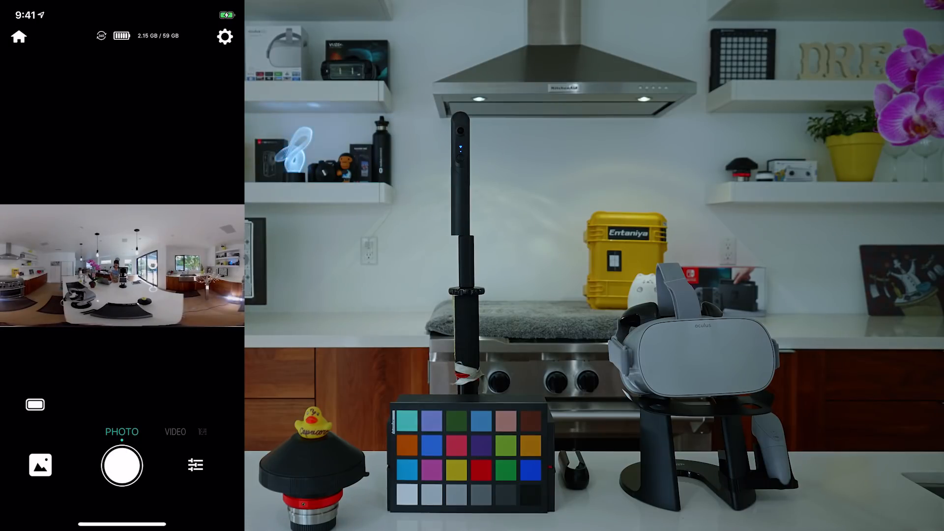
Keep the photo format at JPG+DNG and switch capture mode to DNG8
{"action": "left_click", "coordinate": [195, 465]}
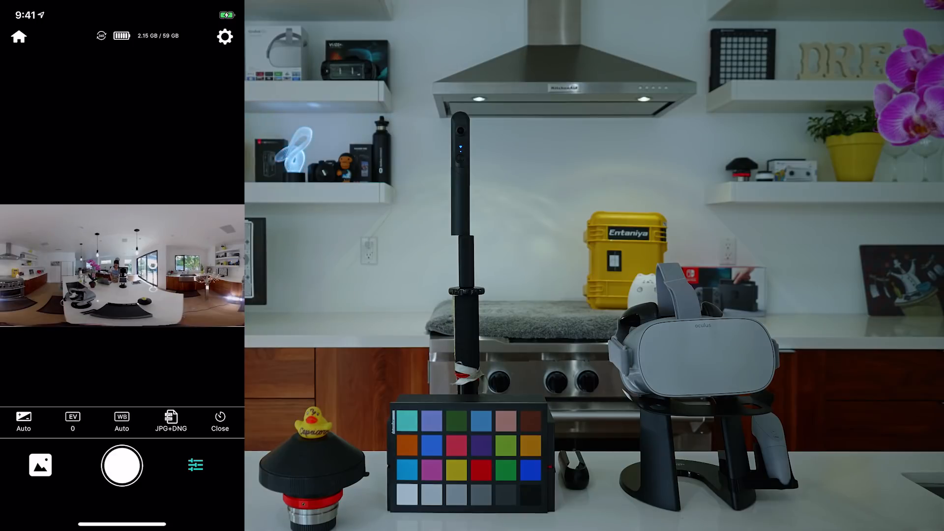
{"action": "left_click", "coordinate": [171, 421]}
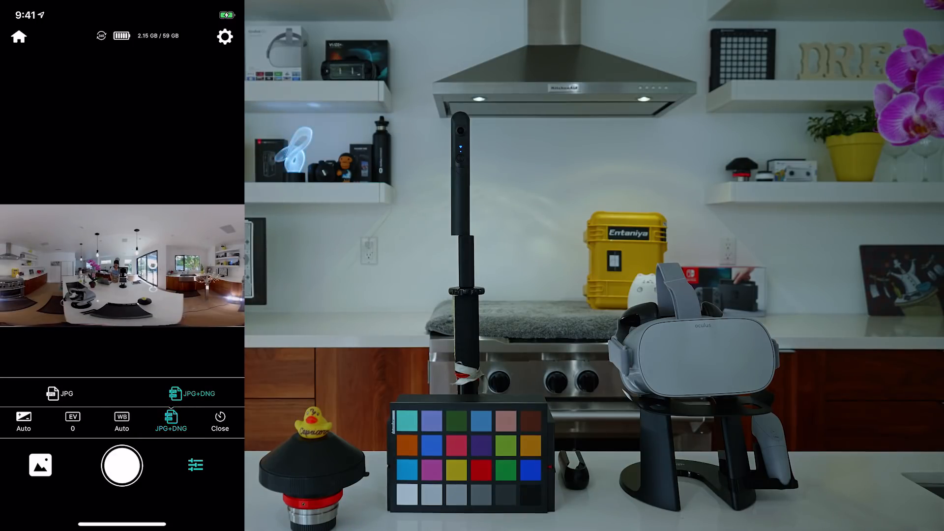
{"action": "left_click", "coordinate": [191, 393]}
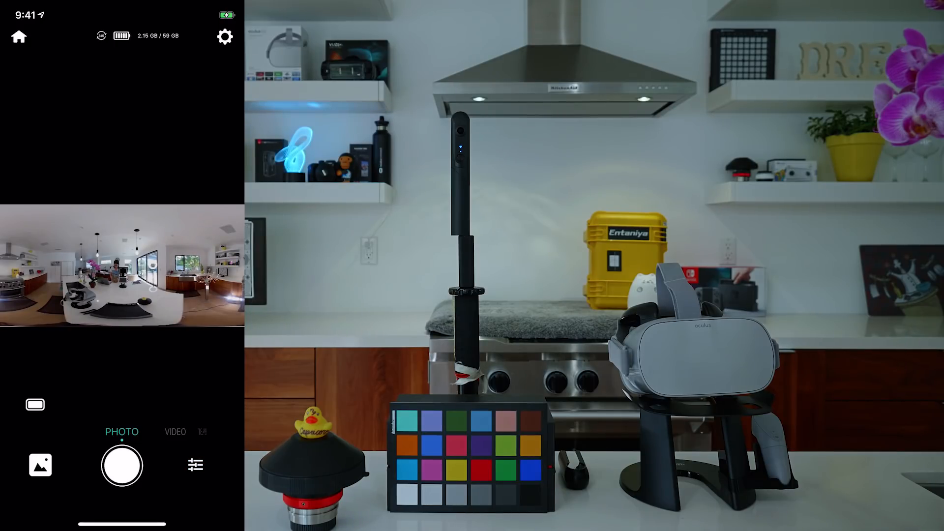
{"action": "left_click", "coordinate": [175, 432]}
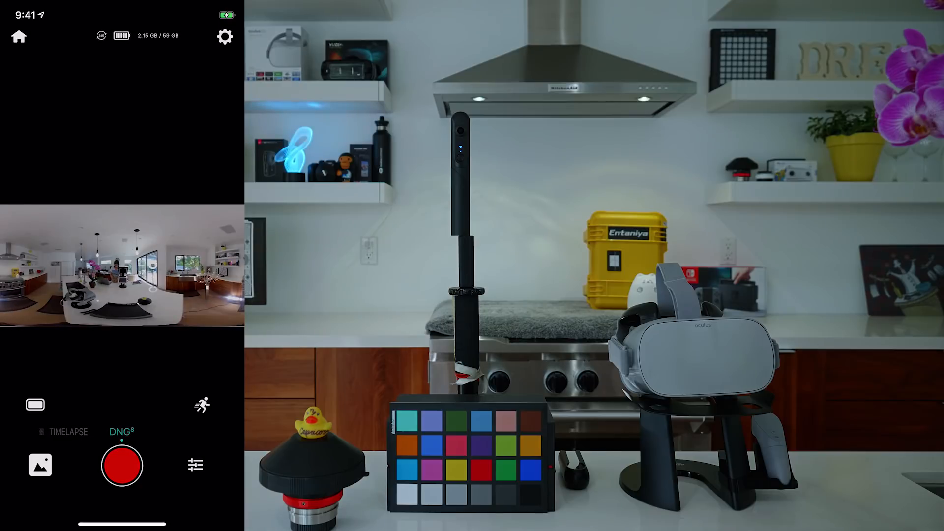
{"action": "left_click", "coordinate": [121, 464]}
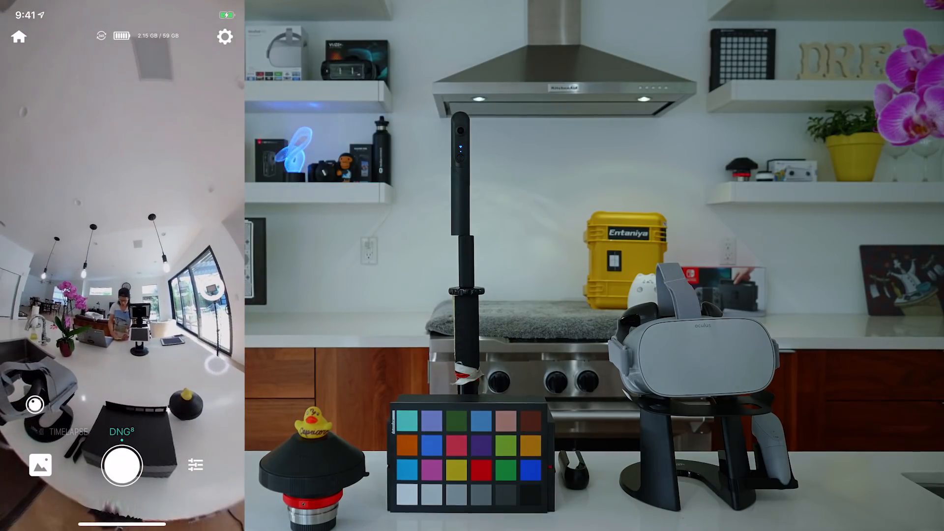
Switch exposure to Manual, pick ISO 100 and set shutter speed to 1/120s
{"action": "left_click", "coordinate": [196, 465]}
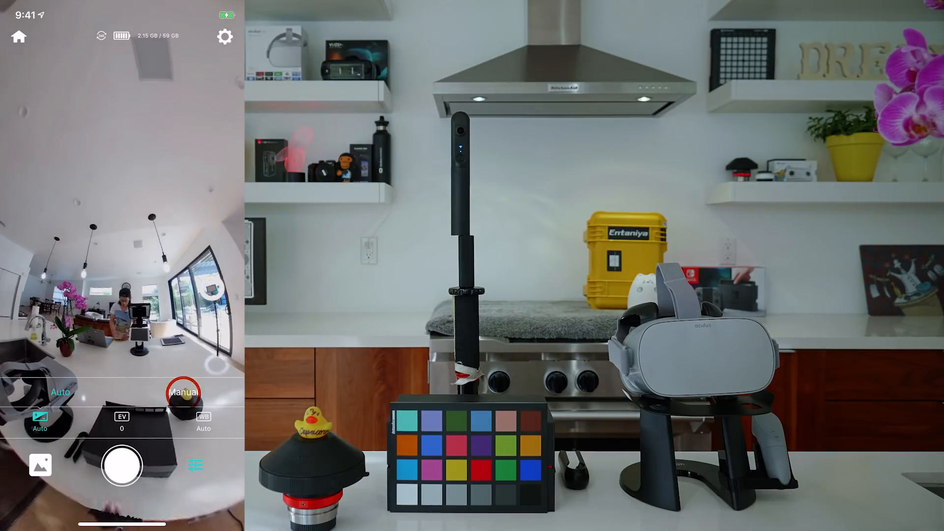
{"action": "left_click", "coordinate": [184, 392]}
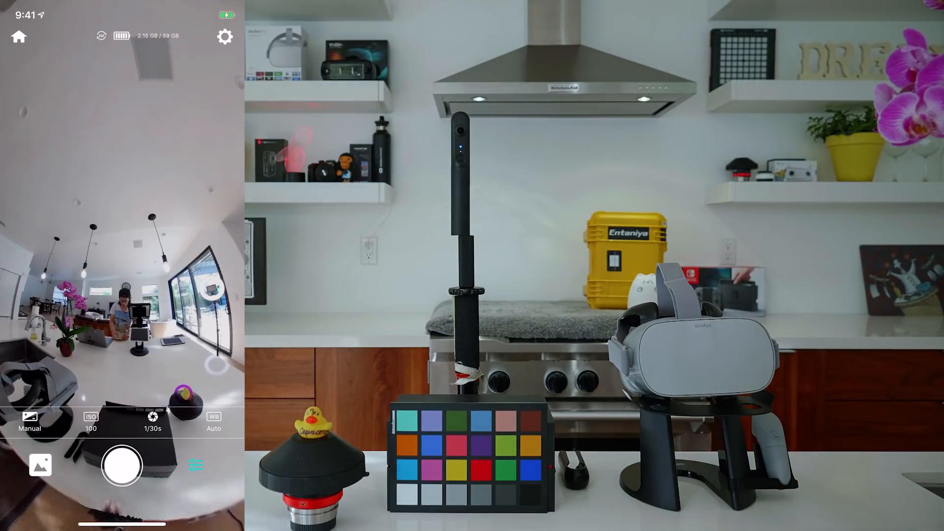
{"action": "left_click", "coordinate": [90, 421]}
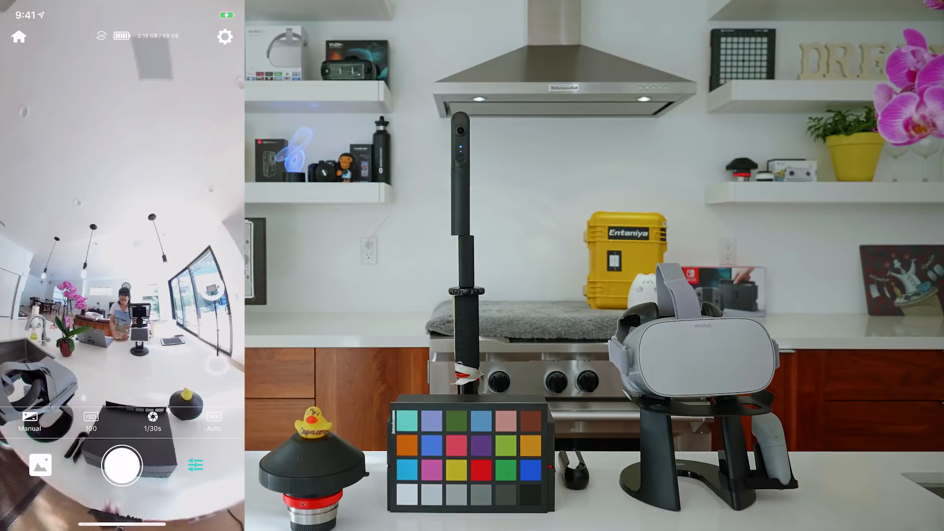
{"action": "left_click", "coordinate": [90, 421]}
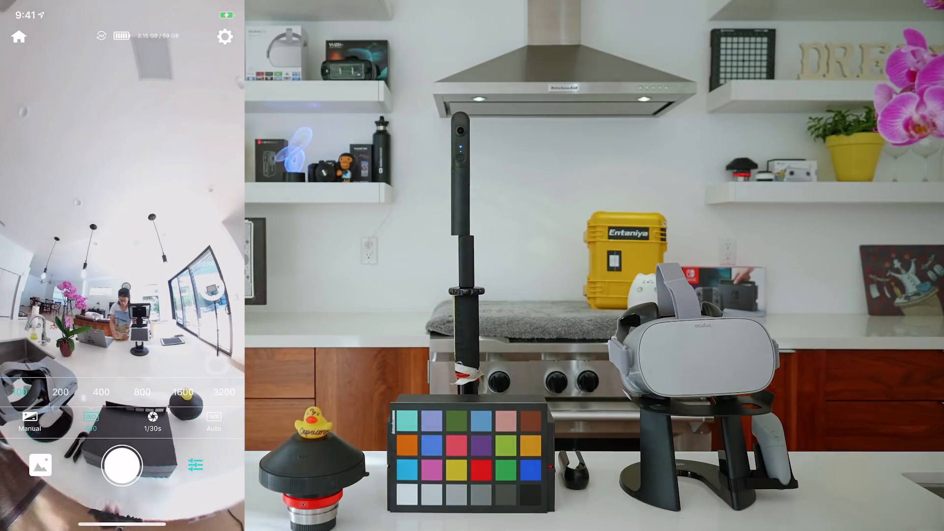
{"action": "left_click", "coordinate": [18, 392]}
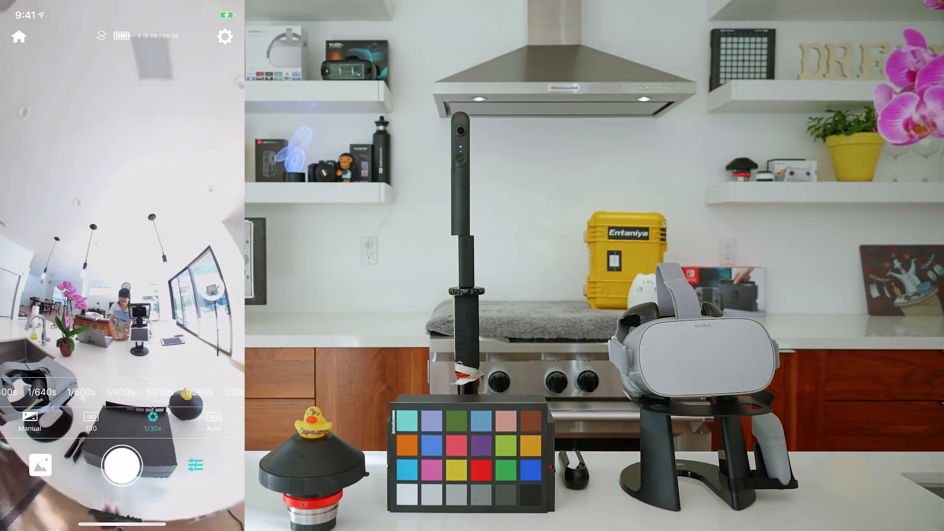
{"action": "scroll", "scroll_direction": "right", "scroll_amount": 3}
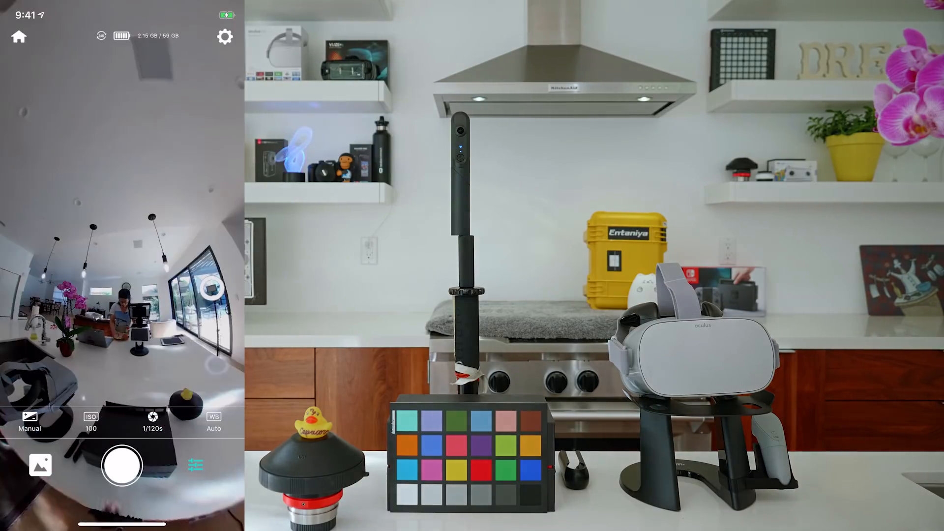
{"action": "left_click", "coordinate": [152, 422]}
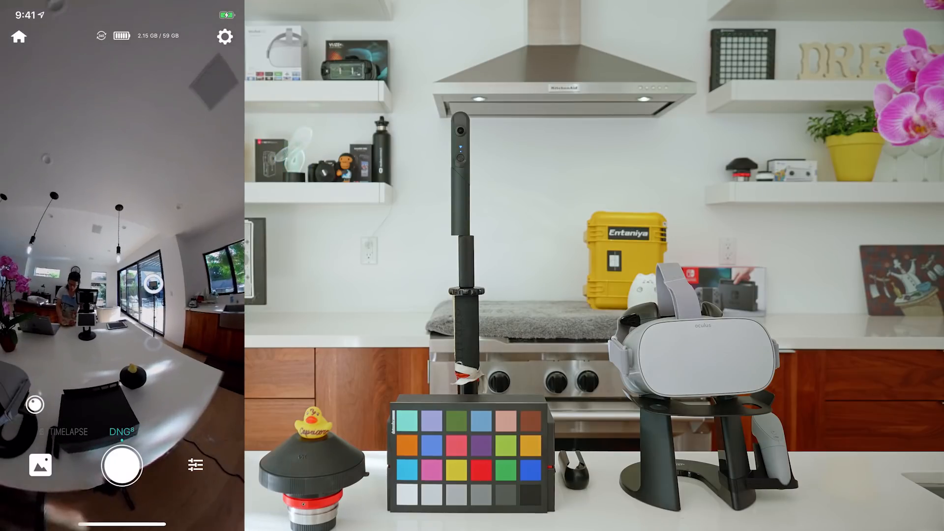
Close the settings bar and shoot a DNG8 burst of the kitchen
{"action": "left_click", "coordinate": [195, 464]}
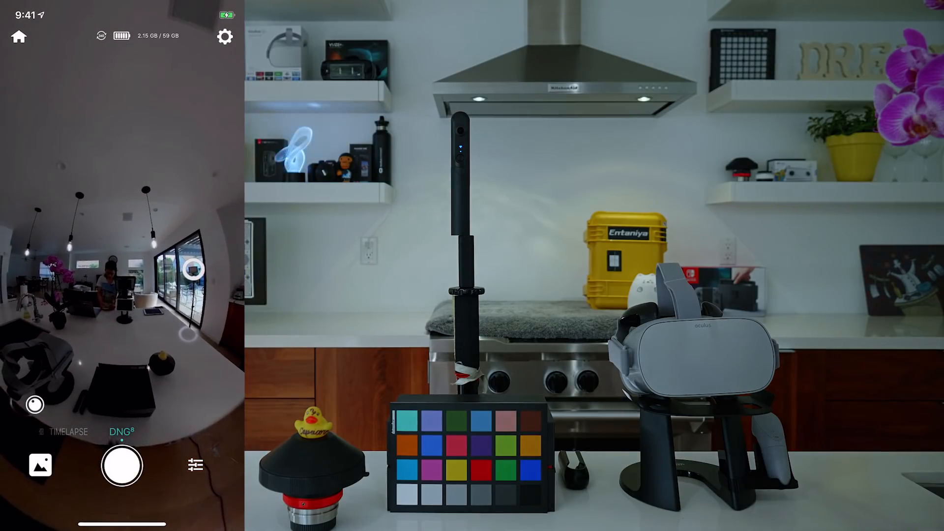
{"action": "left_click", "coordinate": [122, 465]}
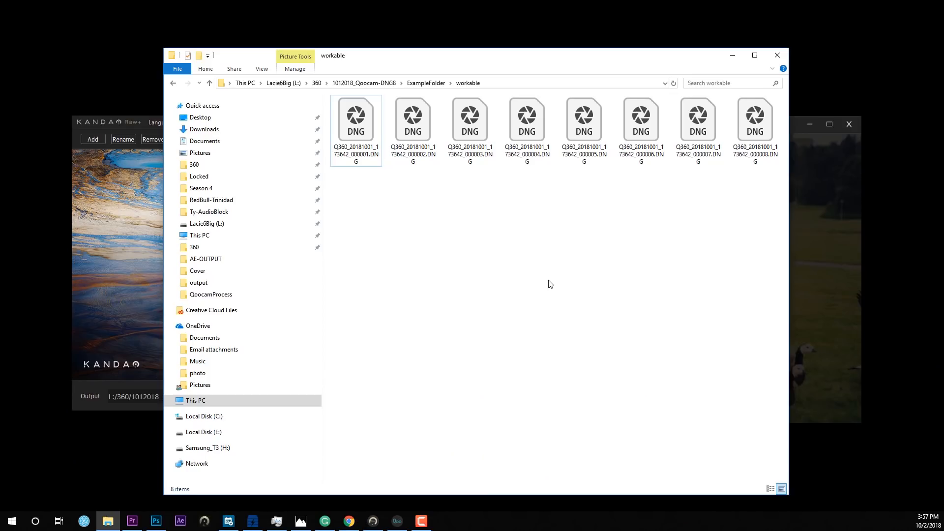
{"action": "mouse_move", "coordinate": [373, 225]}
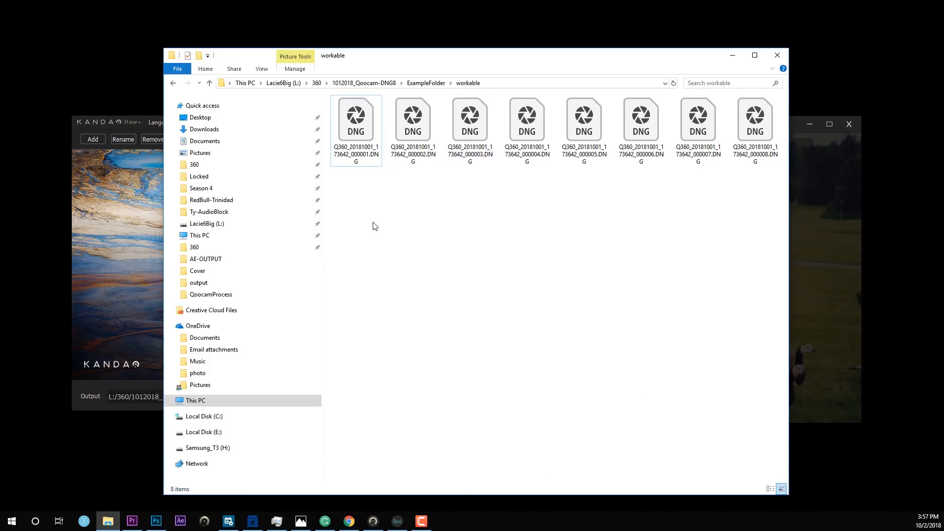
Select all eight DNG burst files in the workable folder and switch to Kandao Raw+
{"action": "key", "text": "ctrl+a"}
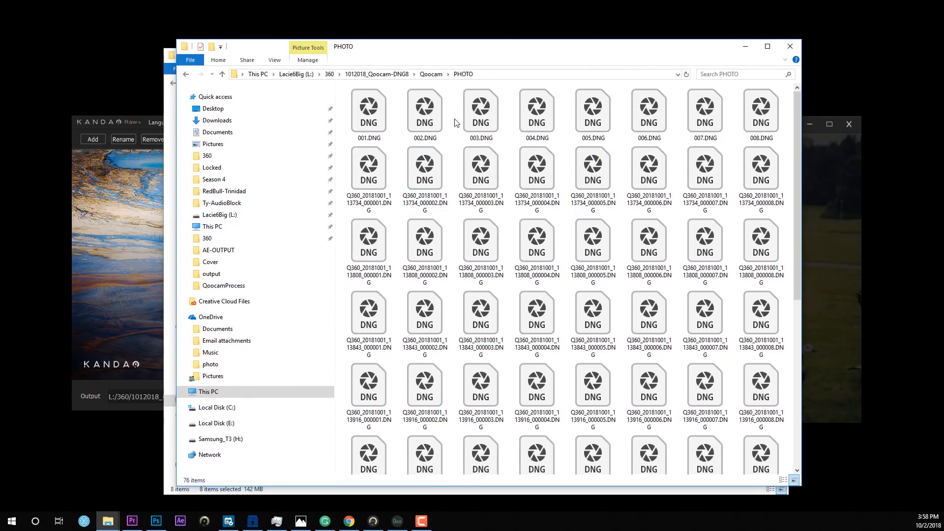
{"action": "mouse_move", "coordinate": [495, 155]}
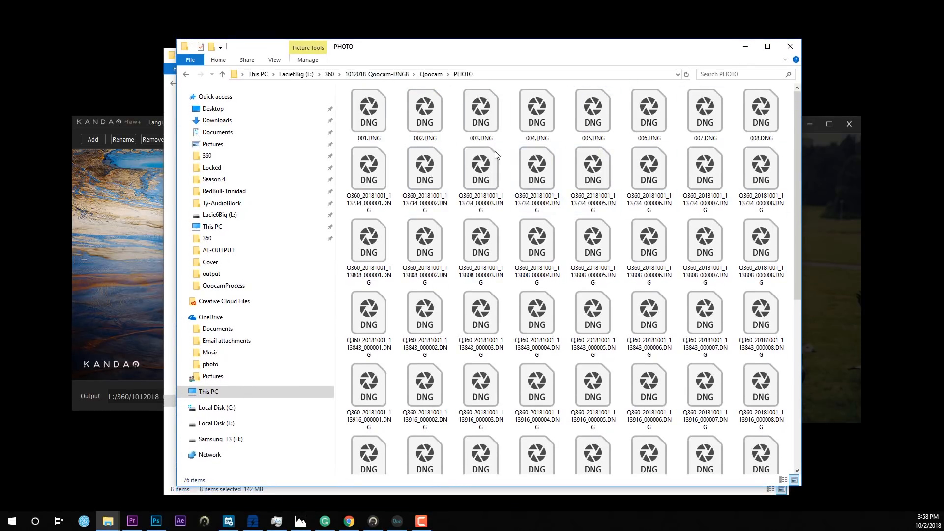
{"action": "left_click", "coordinate": [424, 113]}
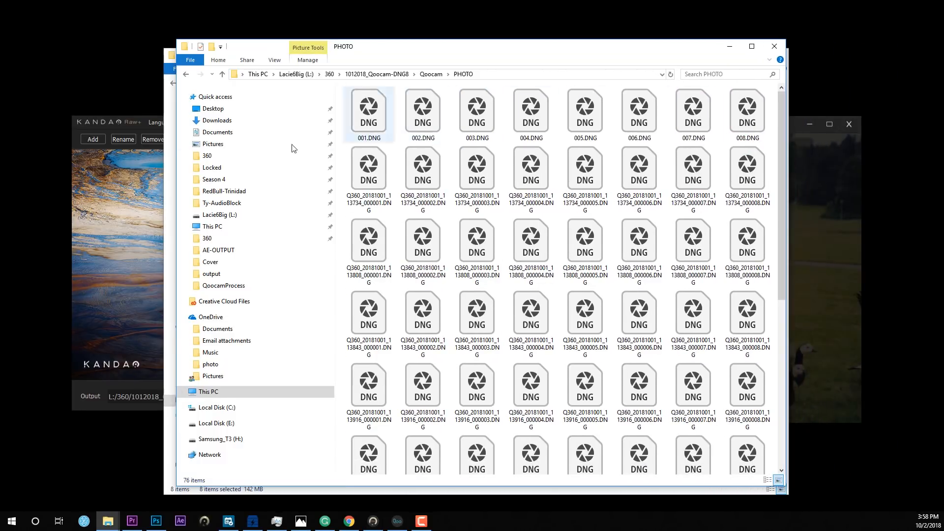
{"action": "left_click", "coordinate": [367, 113]}
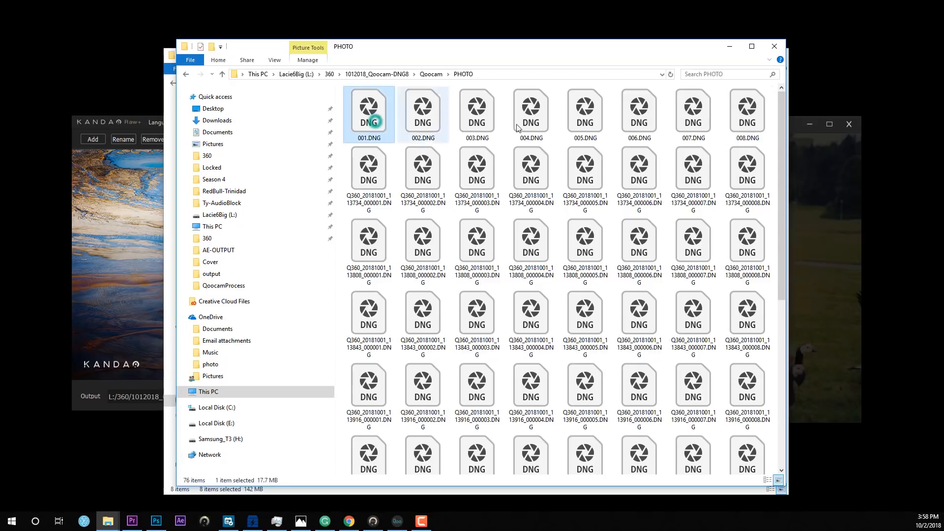
{"action": "left_click", "coordinate": [746, 113]}
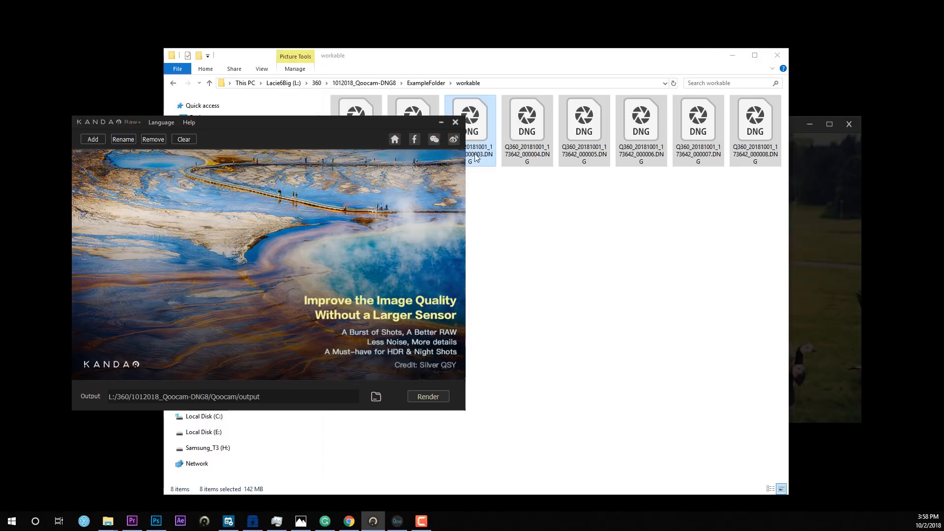
{"action": "mouse_move", "coordinate": [94, 129]}
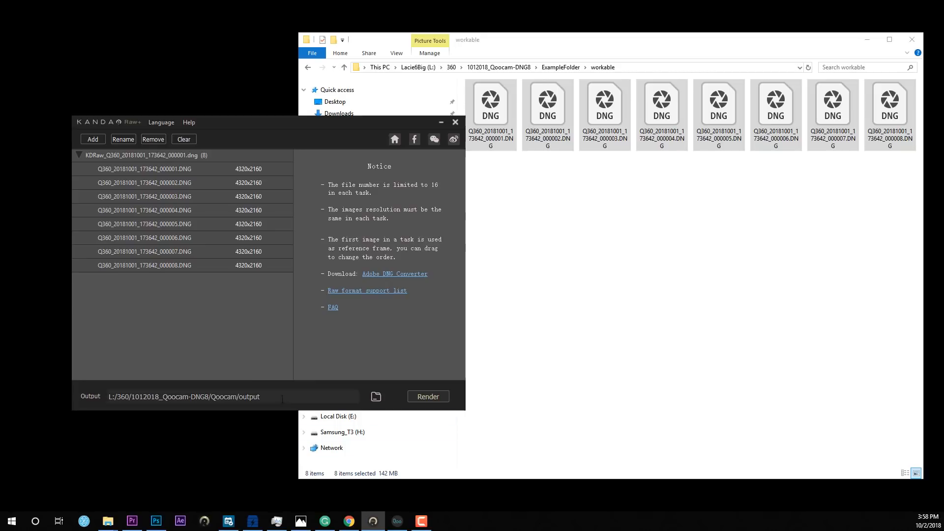
Set output to ExampleFolder/output and merge the eight DNGs until Completed at 100%
{"action": "left_click", "coordinate": [376, 396]}
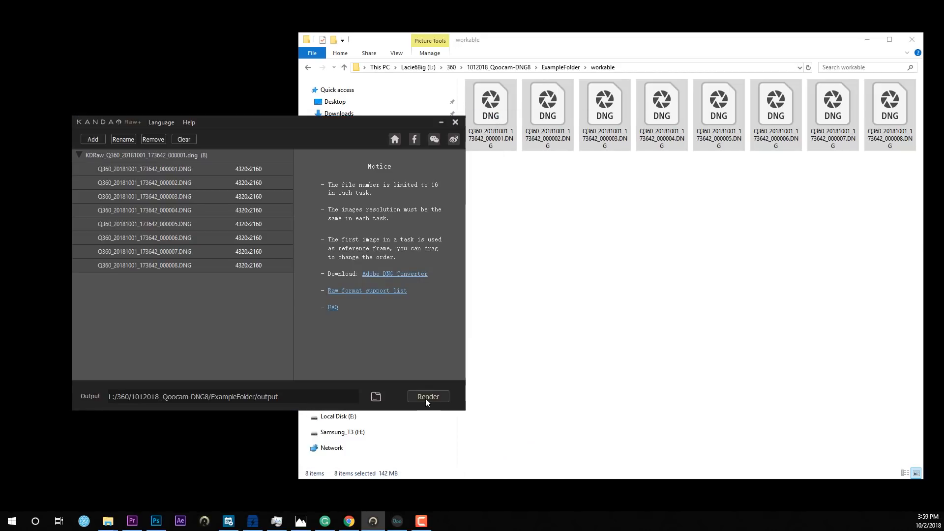
{"action": "left_click", "coordinate": [427, 396]}
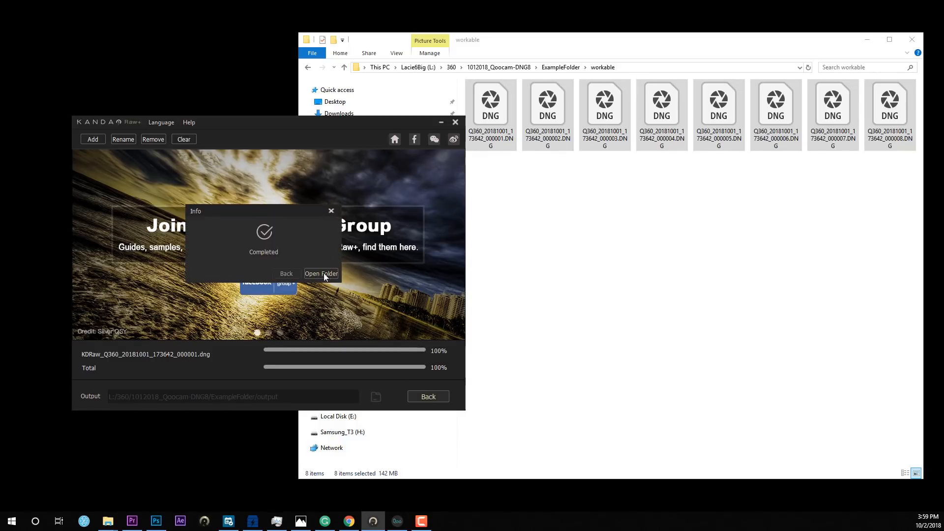
{"action": "left_click", "coordinate": [321, 274]}
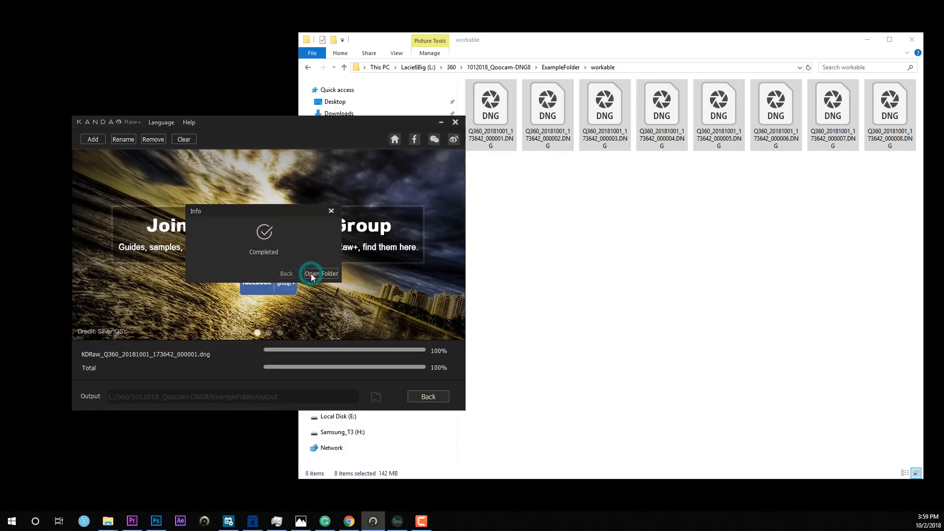
Open the output folder, select the KDRaw DNG, and view the Affinity Photo page
{"action": "left_click", "coordinate": [321, 273]}
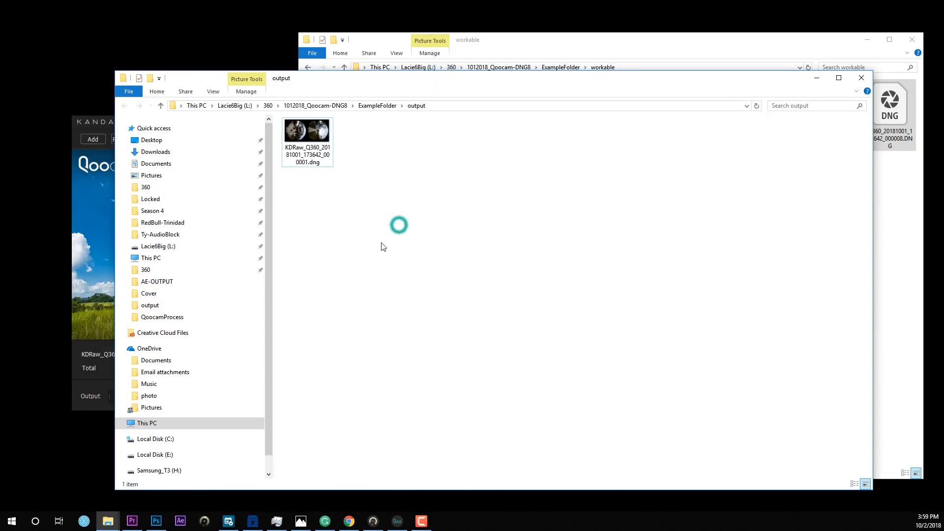
{"action": "left_click", "coordinate": [307, 129]}
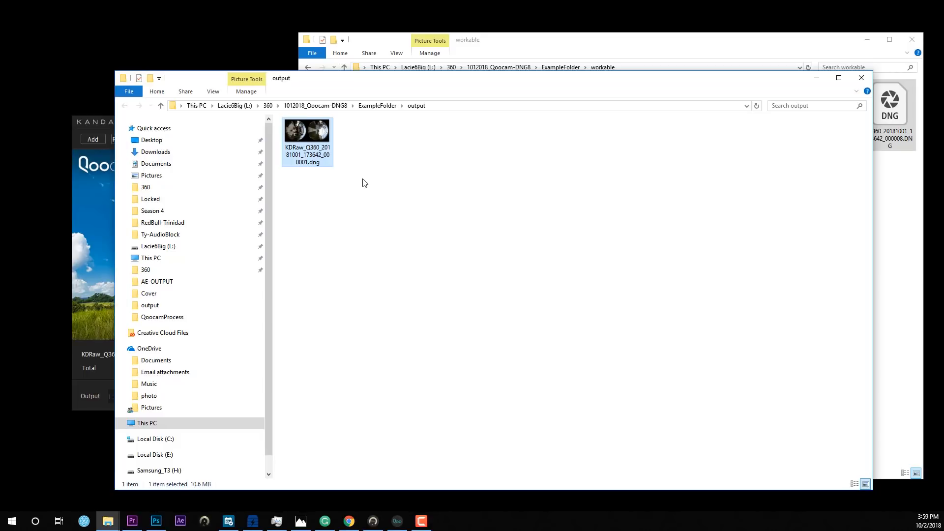
{"action": "left_click", "coordinate": [348, 521]}
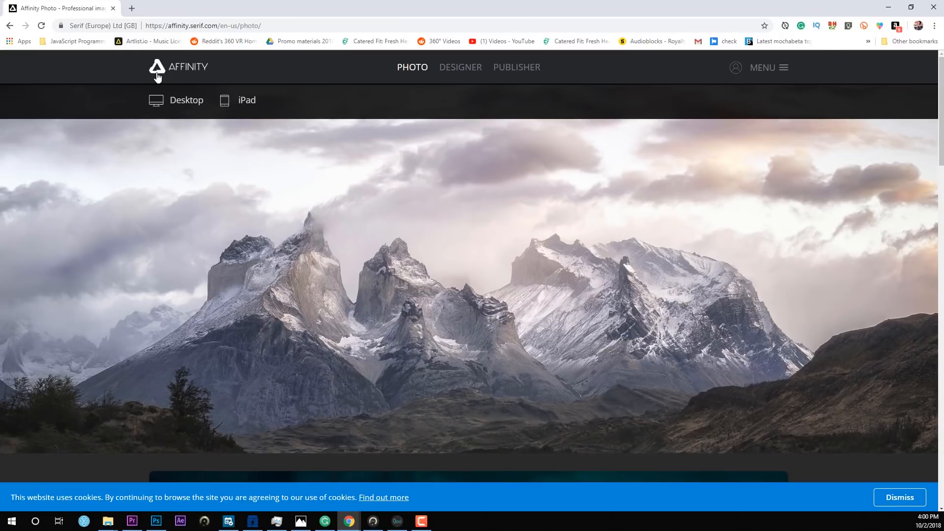
{"action": "scroll", "scroll_direction": "down", "scroll_amount": 3}
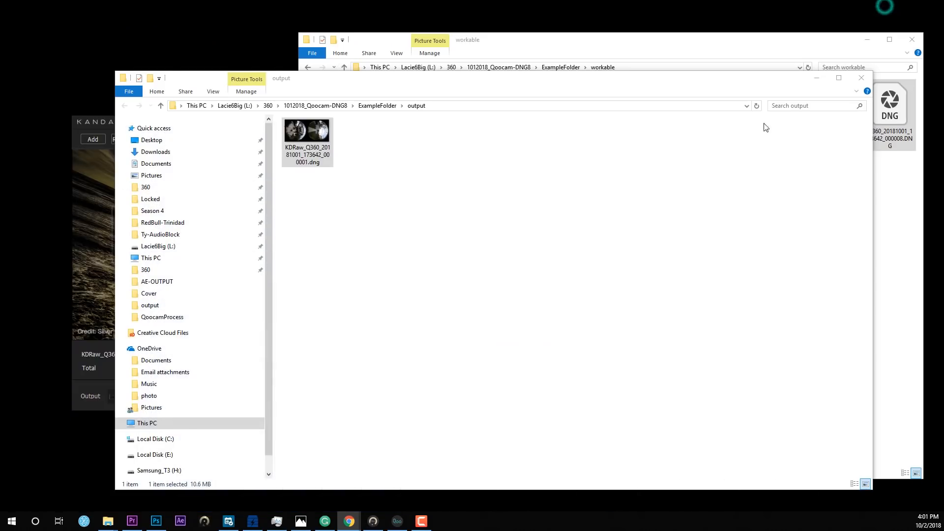
Open the merged DNG in Camera Raw, reset to Default and apply Auto tone
{"action": "left_click", "coordinate": [307, 129]}
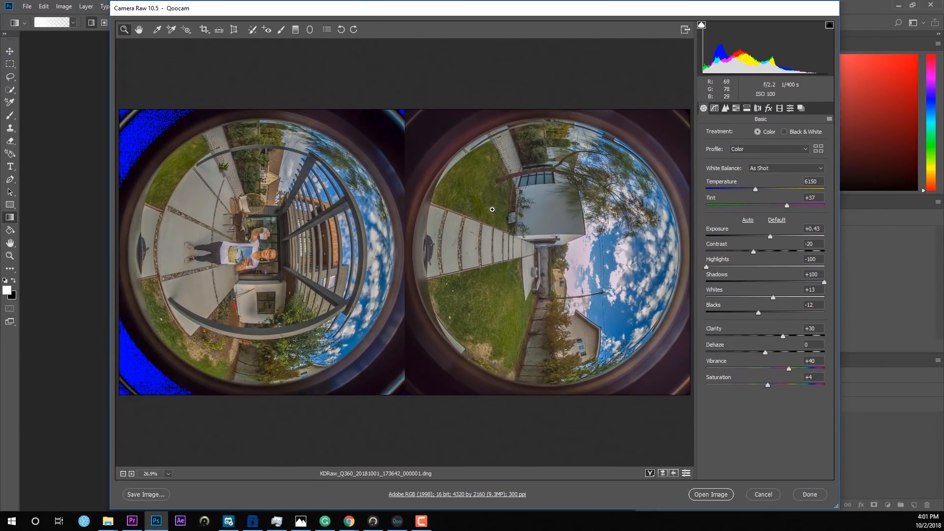
{"action": "left_click", "coordinate": [777, 220]}
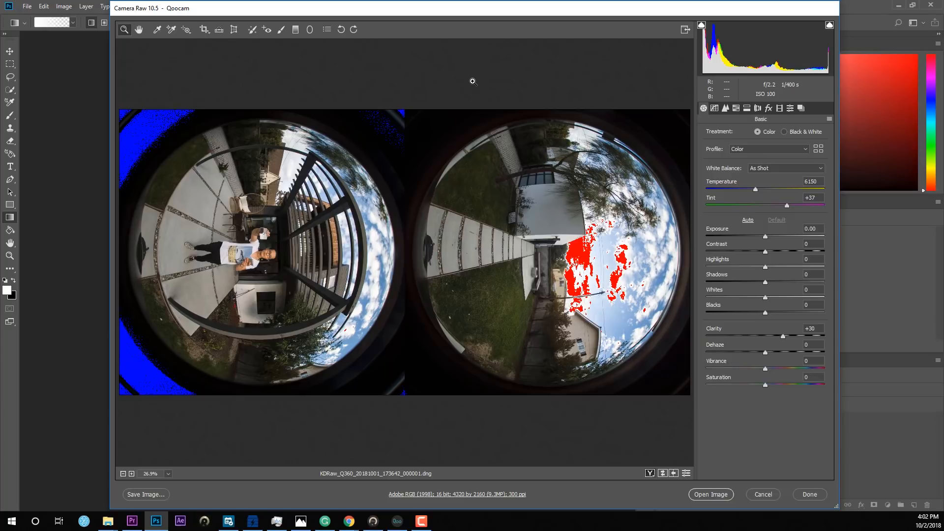
{"action": "mouse_move", "coordinate": [761, 220]}
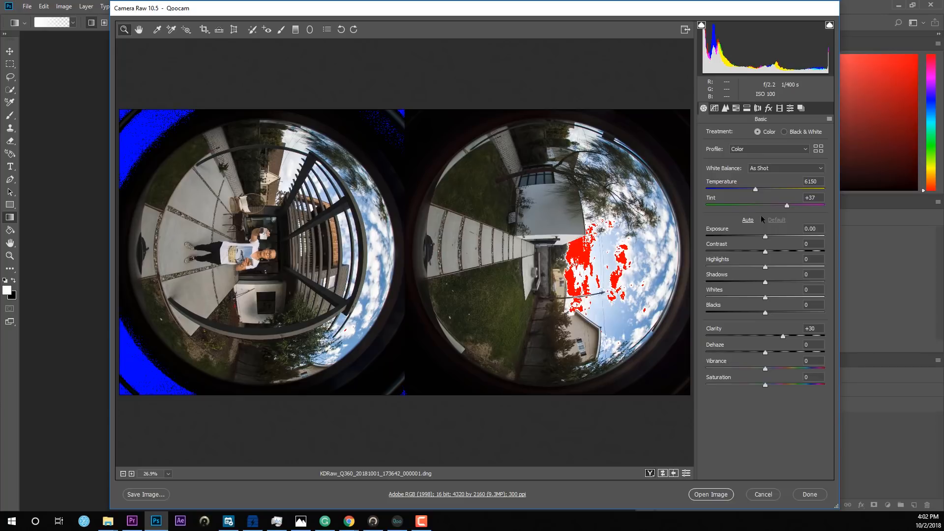
{"action": "left_click", "coordinate": [748, 219]}
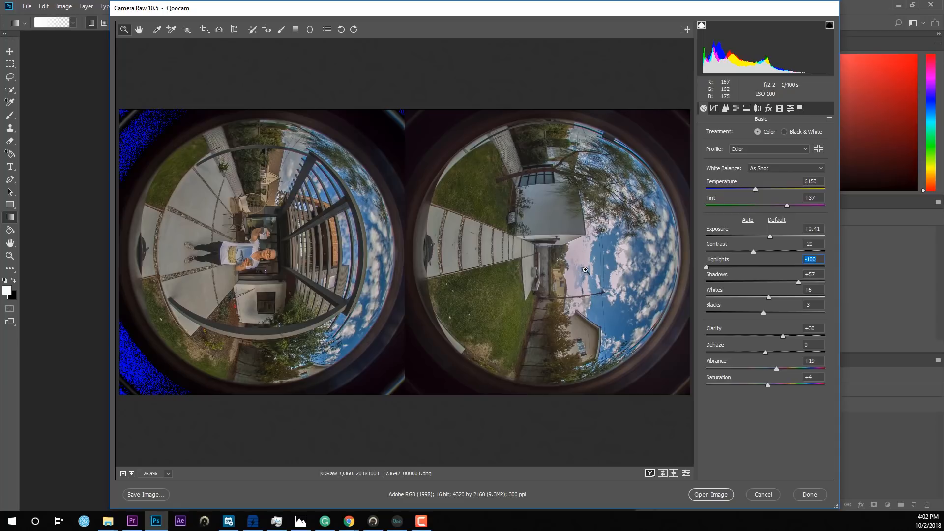
Raise Shadows to +100 and Clarity to +100
{"action": "left_click_drag", "start_coordinate": [783, 282], "coordinate": [804, 283]}
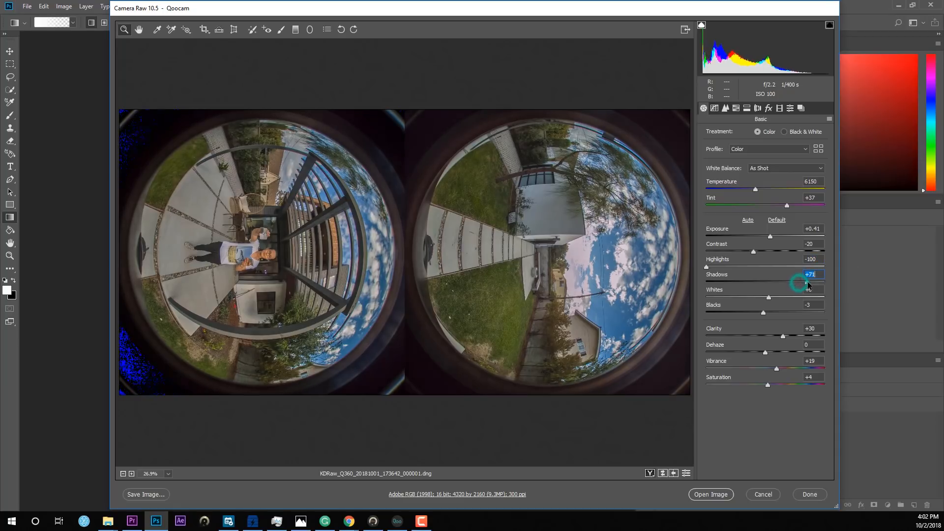
{"action": "left_click_drag", "start_coordinate": [804, 281], "coordinate": [828, 282]}
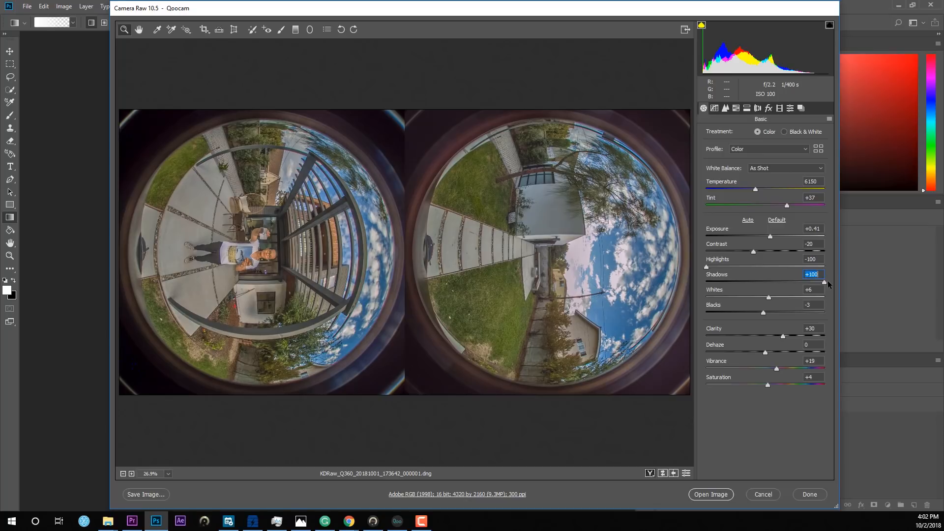
{"action": "left_click_drag", "start_coordinate": [826, 281], "coordinate": [810, 281]}
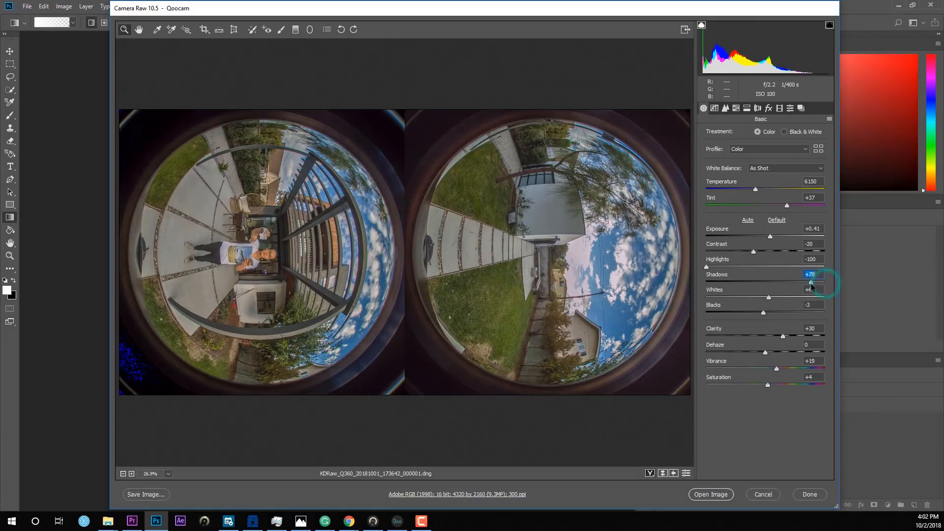
{"action": "left_click_drag", "start_coordinate": [812, 281], "coordinate": [801, 281]}
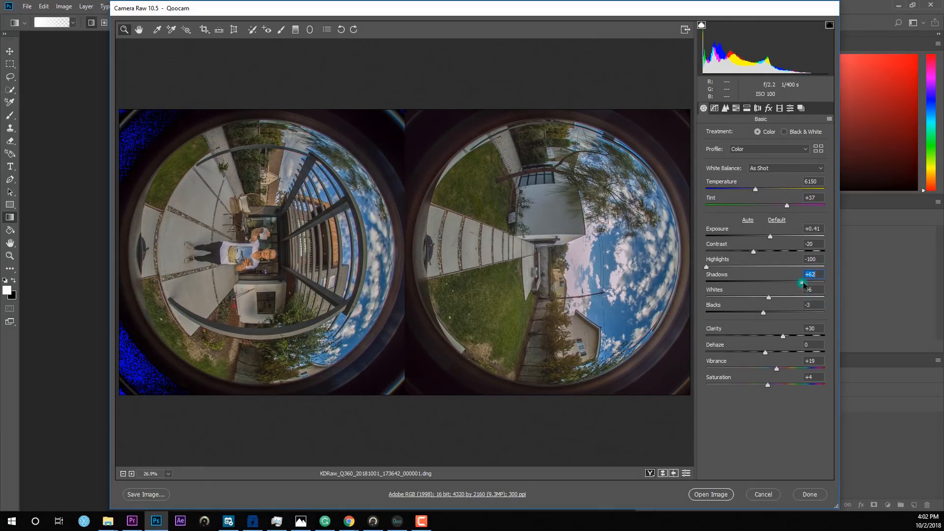
{"action": "left_click_drag", "start_coordinate": [804, 281], "coordinate": [825, 281]}
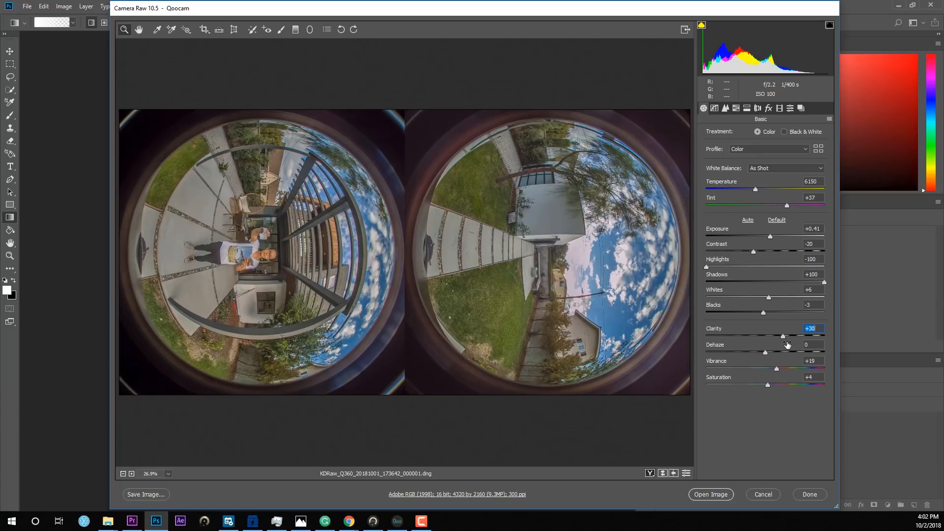
{"action": "mouse_move", "coordinate": [783, 336]}
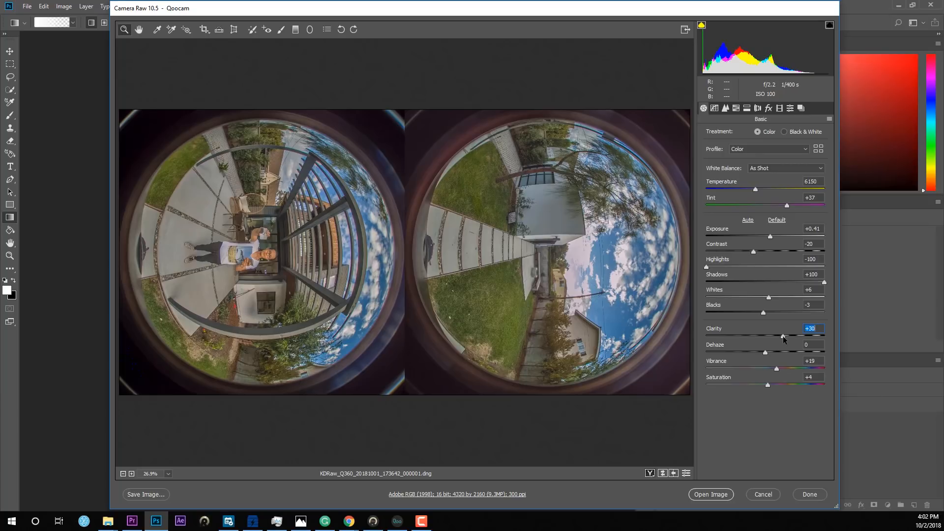
{"action": "left_click_drag", "start_coordinate": [784, 336], "coordinate": [824, 336]}
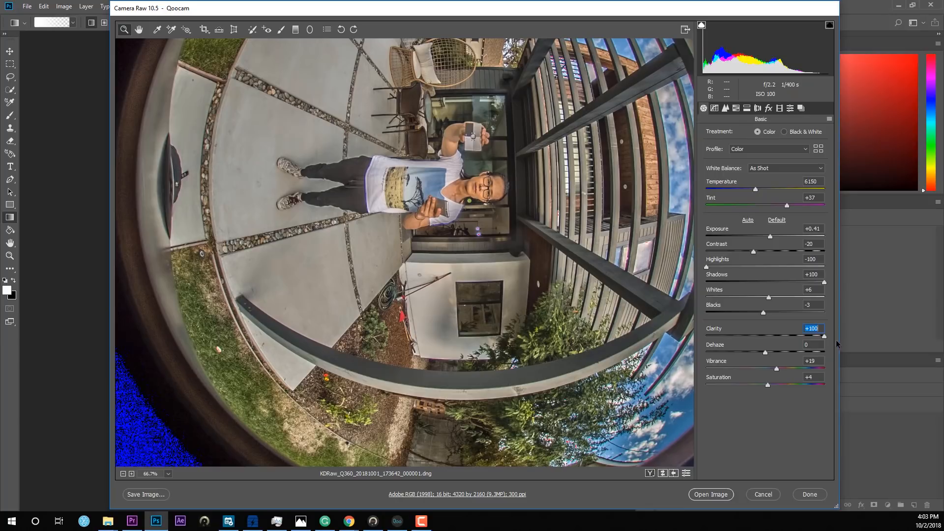
Lower Clarity to +30 and set Vibrance to +40
{"action": "left_click_drag", "start_coordinate": [824, 336], "coordinate": [786, 336]}
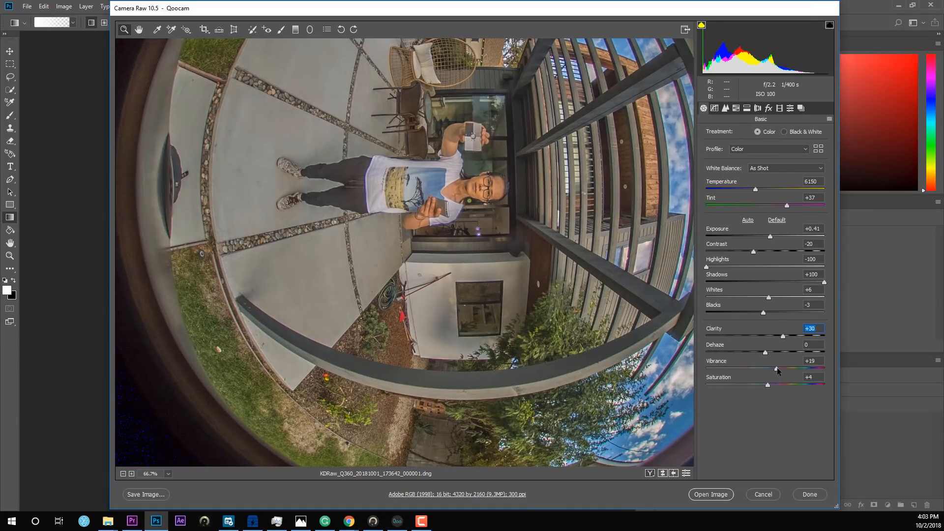
{"action": "left_click_drag", "start_coordinate": [776, 368], "coordinate": [791, 368]}
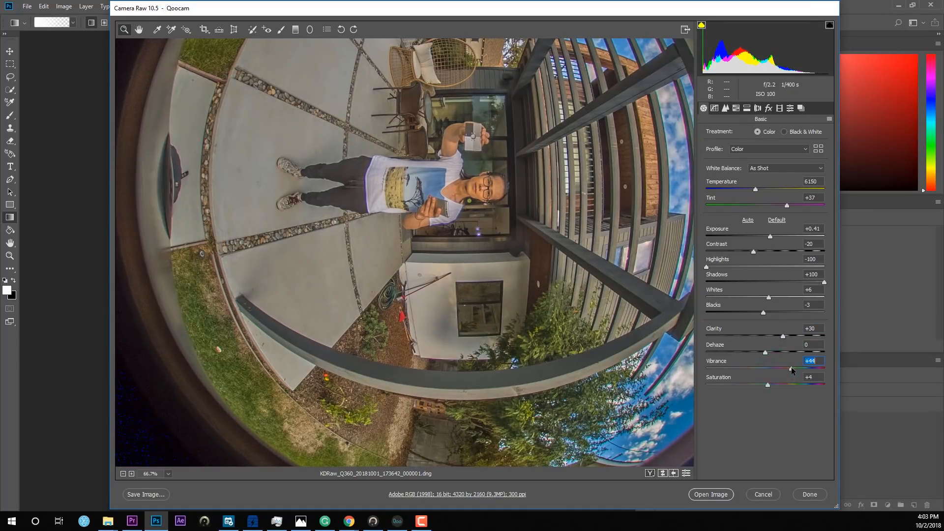
{"action": "left_click_drag", "start_coordinate": [788, 368], "coordinate": [786, 367]}
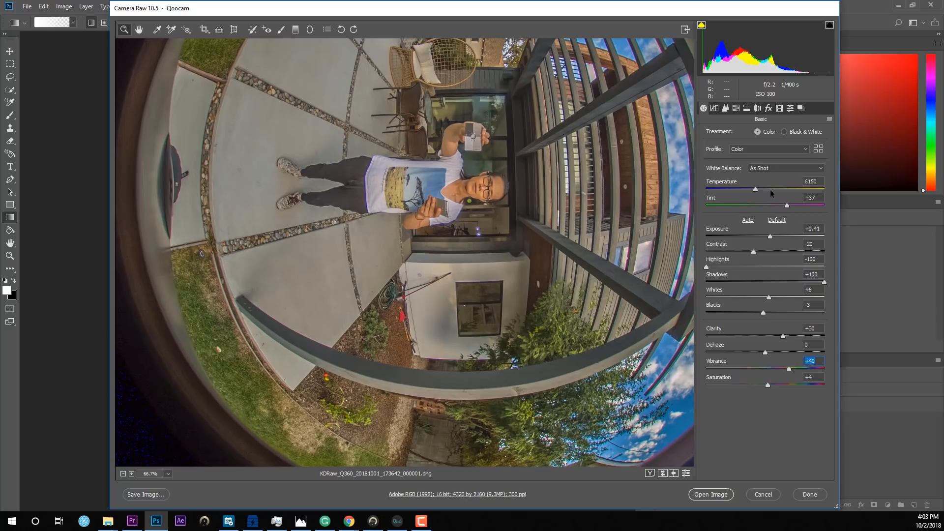
Cool the white balance temperature to 5400
{"action": "left_click_drag", "start_coordinate": [757, 189], "coordinate": [749, 188]}
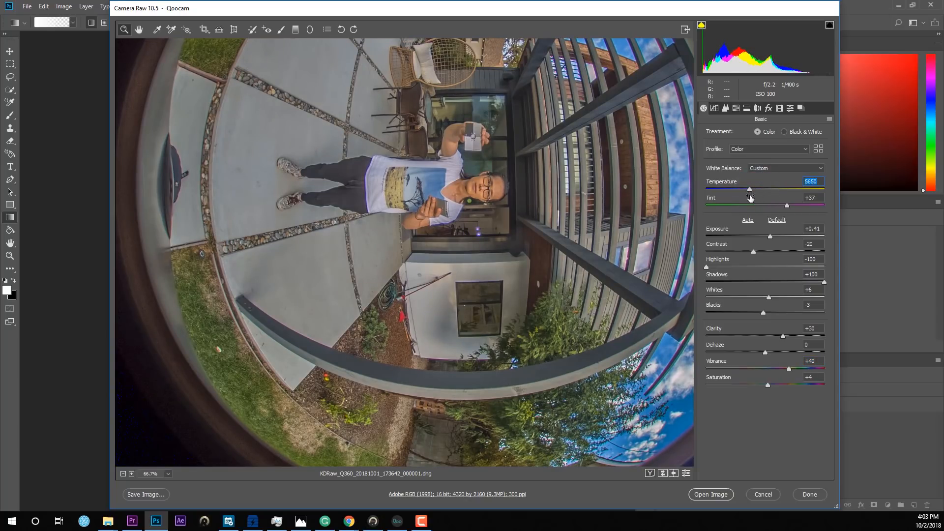
{"action": "left_click_drag", "start_coordinate": [749, 189], "coordinate": [753, 189]}
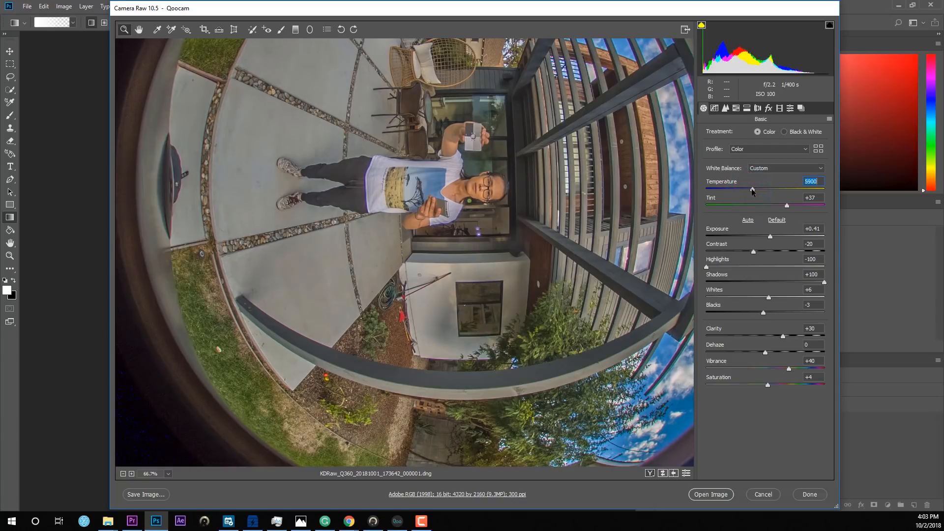
{"action": "left_click_drag", "start_coordinate": [751, 188], "coordinate": [753, 189]}
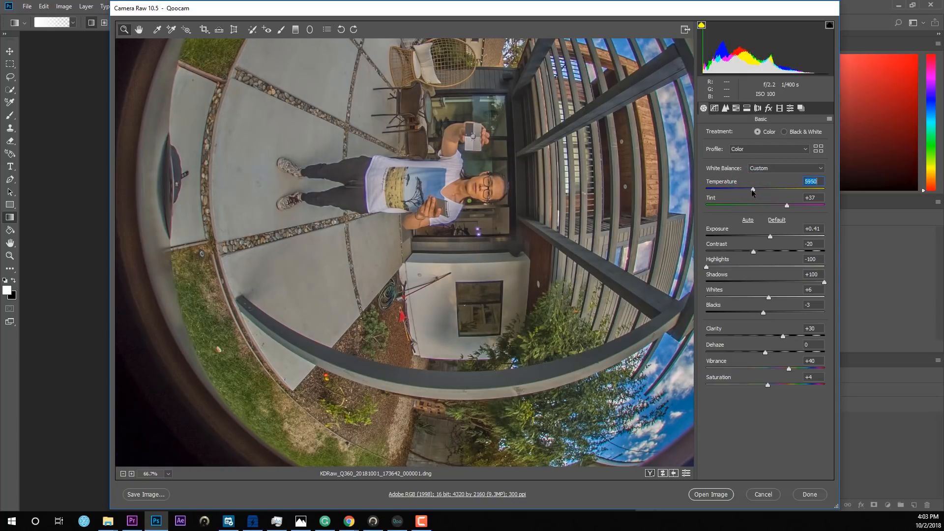
{"action": "left_click_drag", "start_coordinate": [752, 188], "coordinate": [748, 189]}
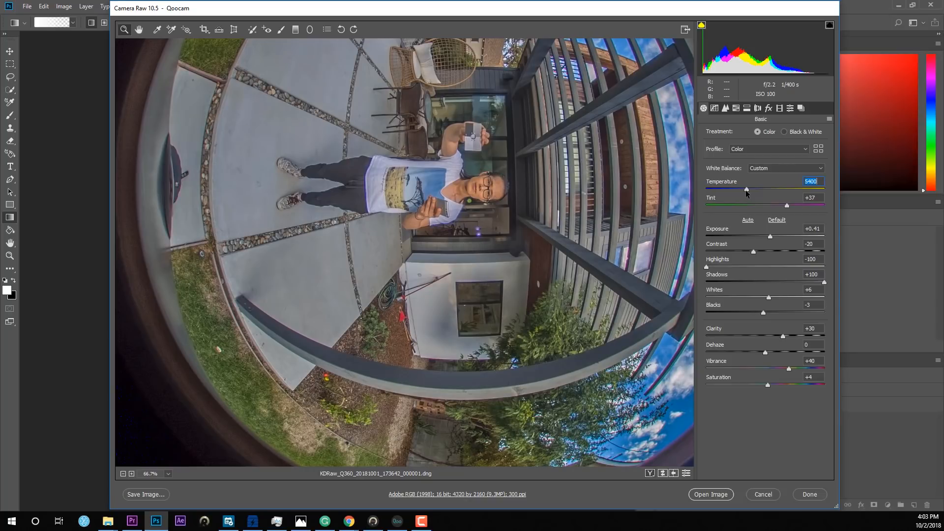
{"action": "mouse_move", "coordinate": [743, 192]}
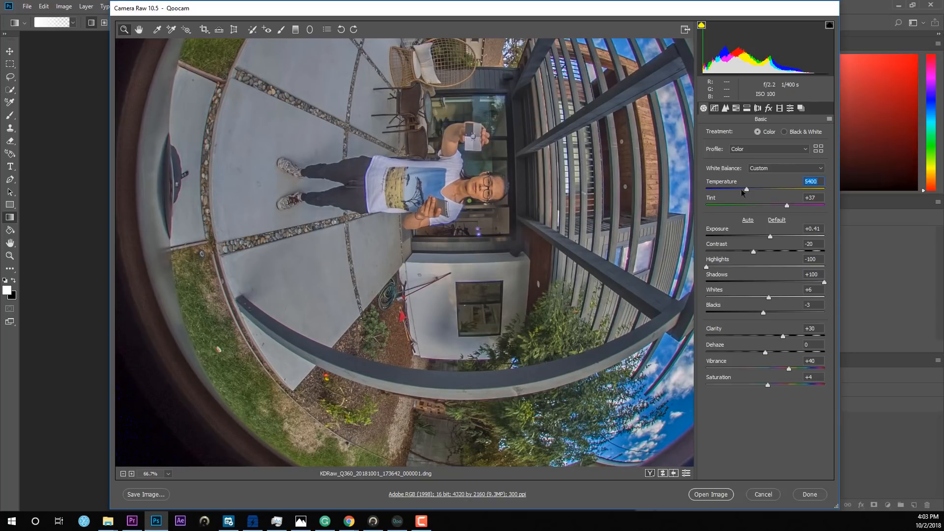
{"action": "mouse_move", "coordinate": [805, 212]}
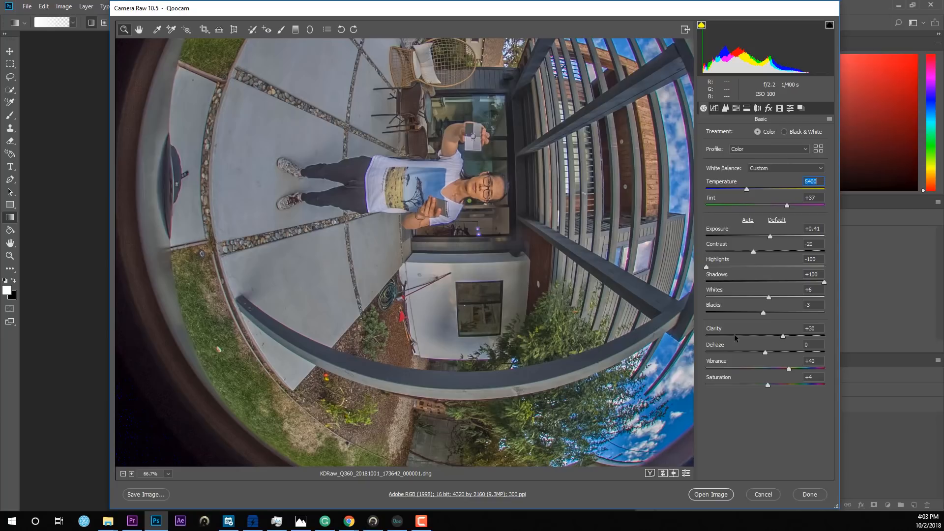
{"action": "left_click", "coordinate": [725, 108]}
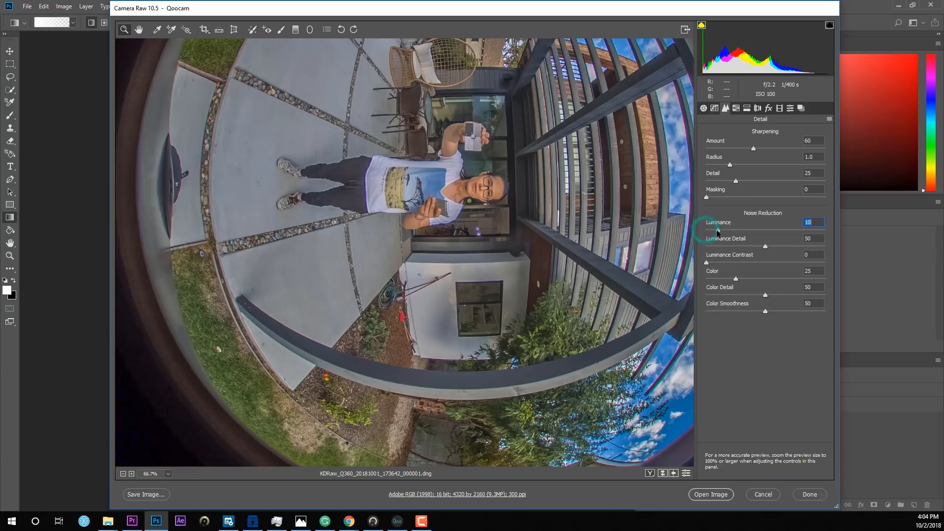
Adjust luminance noise reduction and enable Remove Chromatic Aberration
{"action": "left_click_drag", "start_coordinate": [706, 231], "coordinate": [716, 231]}
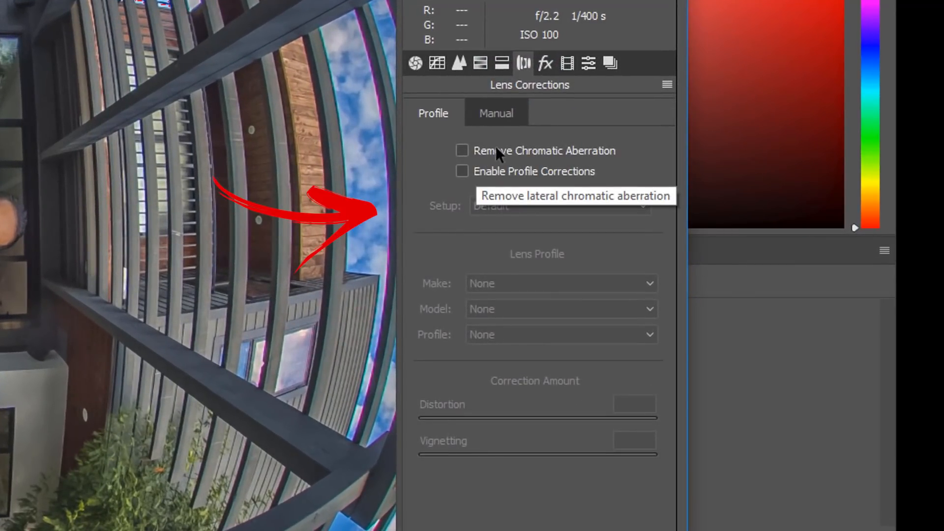
{"action": "left_click", "coordinate": [462, 150]}
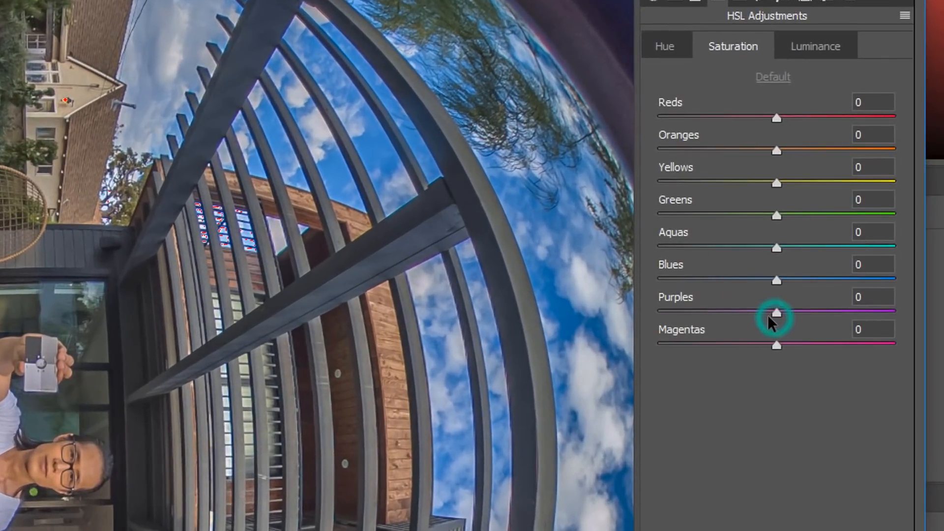
Lower Purples saturation to -34 and Magentas to -35, then open the image in Photoshop
{"action": "left_click_drag", "start_coordinate": [775, 310], "coordinate": [735, 311]}
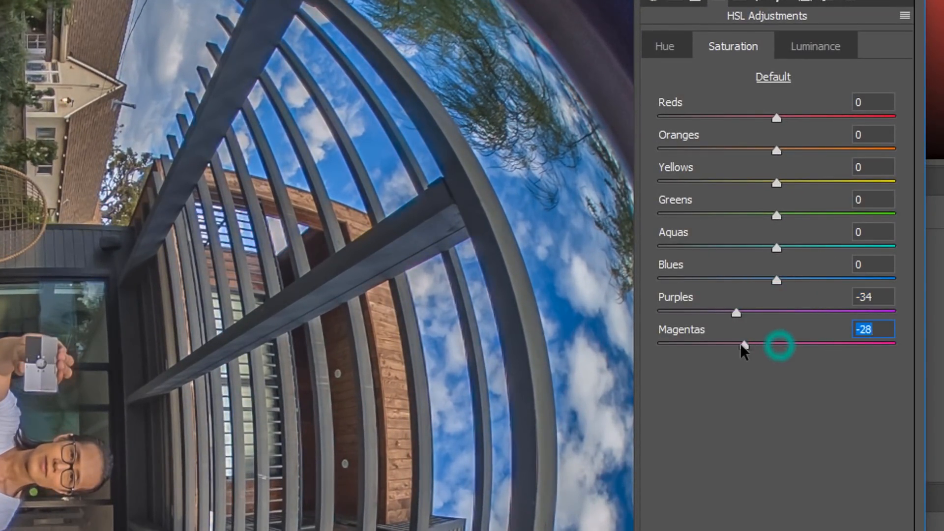
{"action": "left_click_drag", "start_coordinate": [743, 343], "coordinate": [734, 344]}
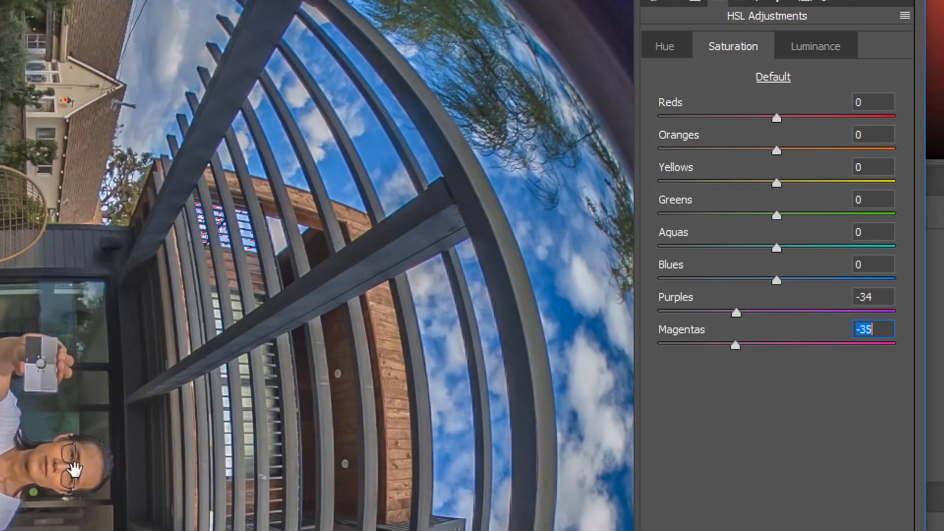
{"action": "mouse_move", "coordinate": [716, 359]}
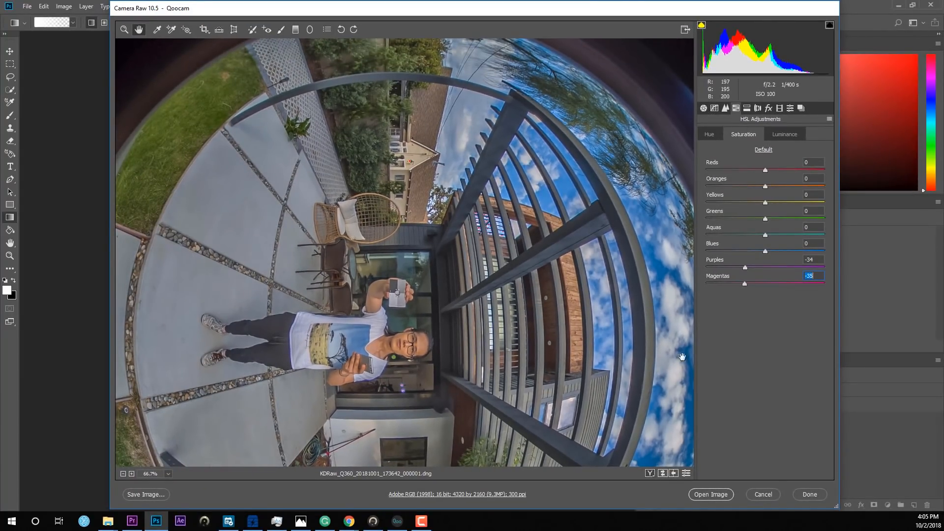
{"action": "mouse_move", "coordinate": [711, 494]}
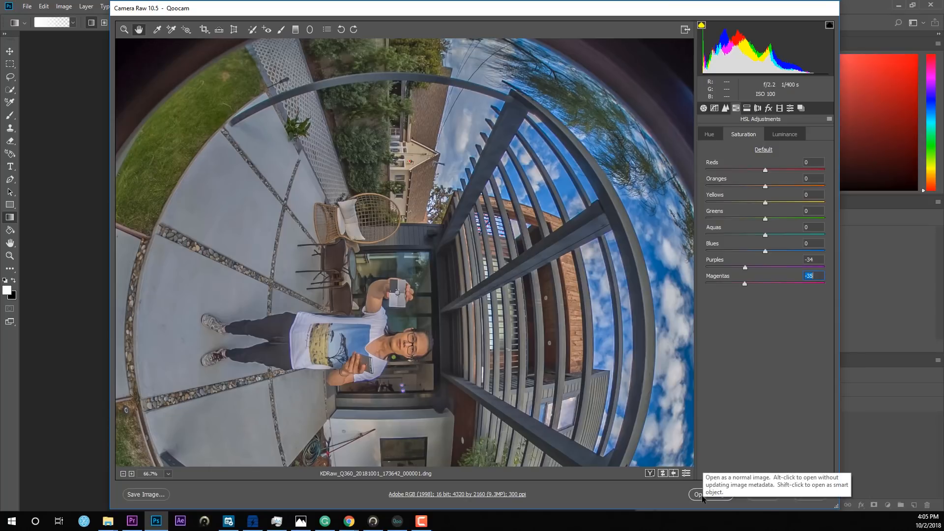
{"action": "left_click", "coordinate": [697, 495]}
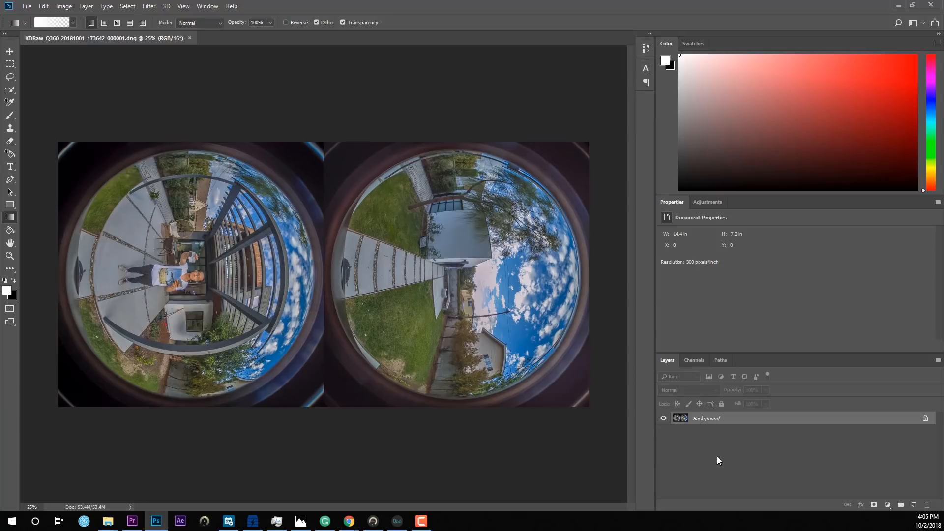
Convert the Background layer to a smart object and open the Filter menu
{"action": "right_click", "coordinate": [706, 418]}
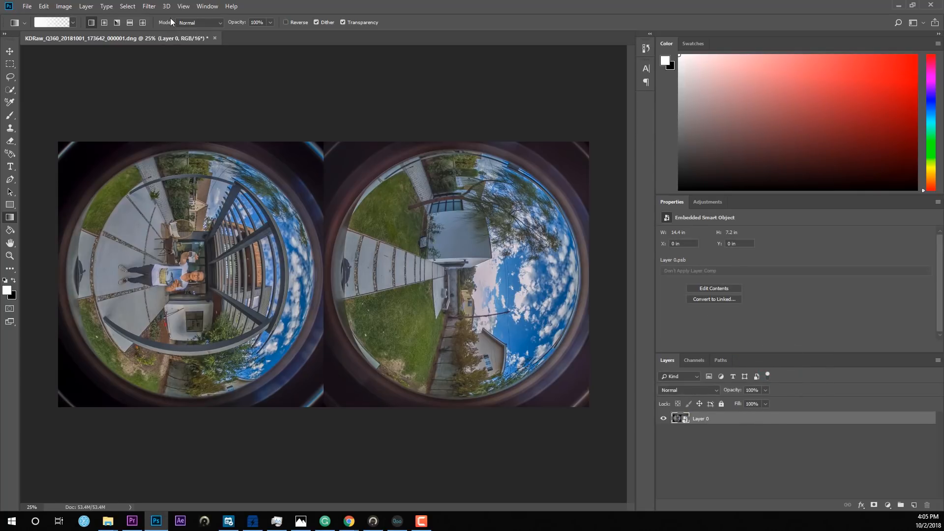
{"action": "left_click", "coordinate": [149, 6]}
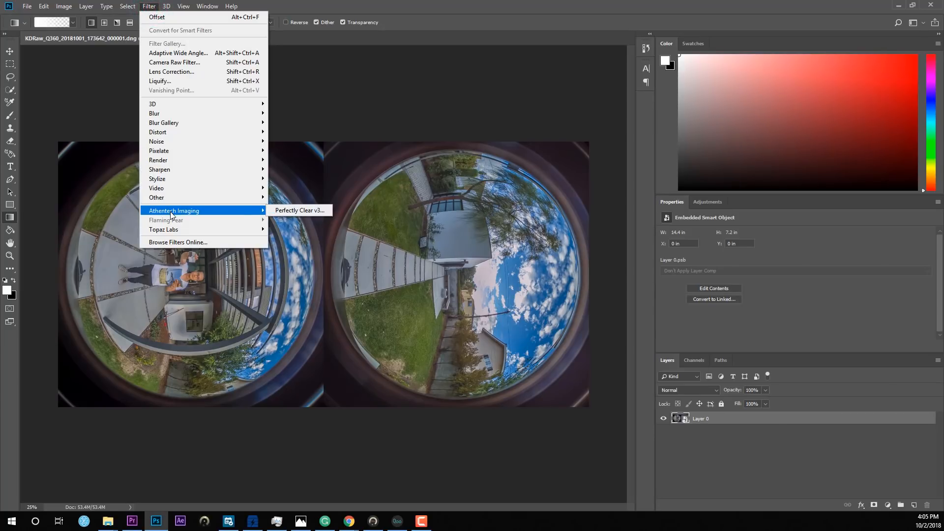
{"action": "mouse_move", "coordinate": [299, 210]}
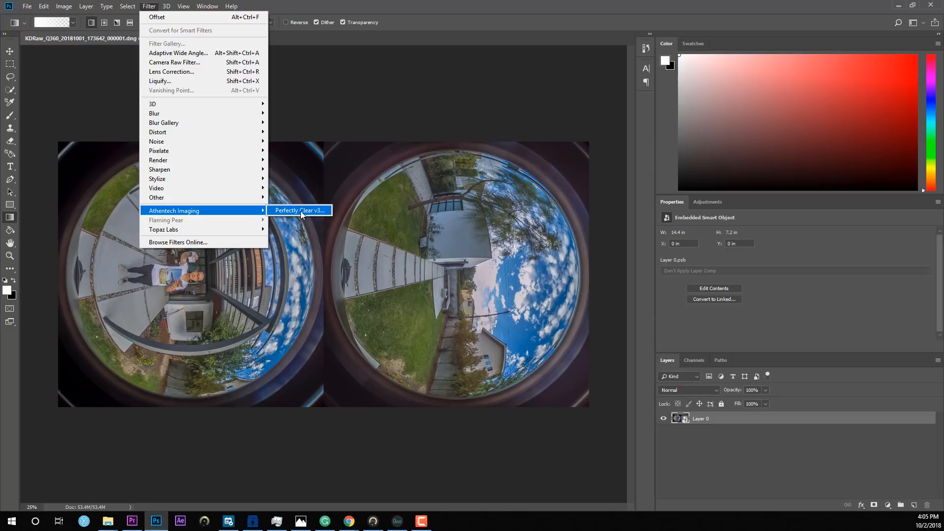
{"action": "mouse_move", "coordinate": [191, 62]}
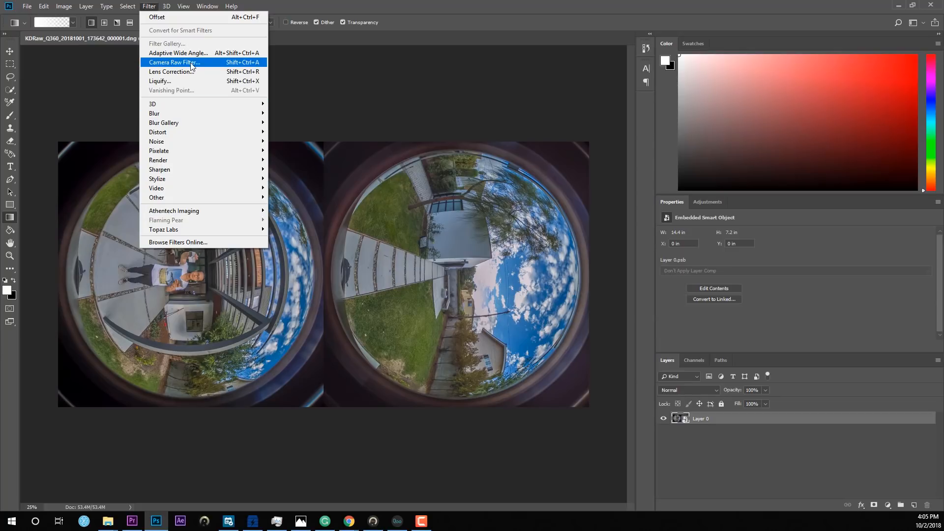
{"action": "mouse_move", "coordinate": [174, 211]}
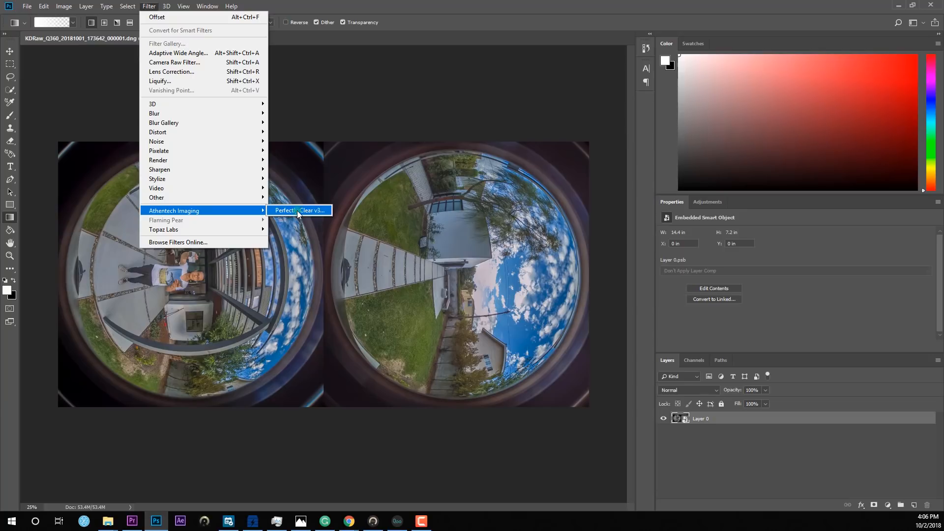
Apply Perfectly Clear v3 with the Fix Tint preset and noise removal toggled
{"action": "left_click", "coordinate": [299, 210]}
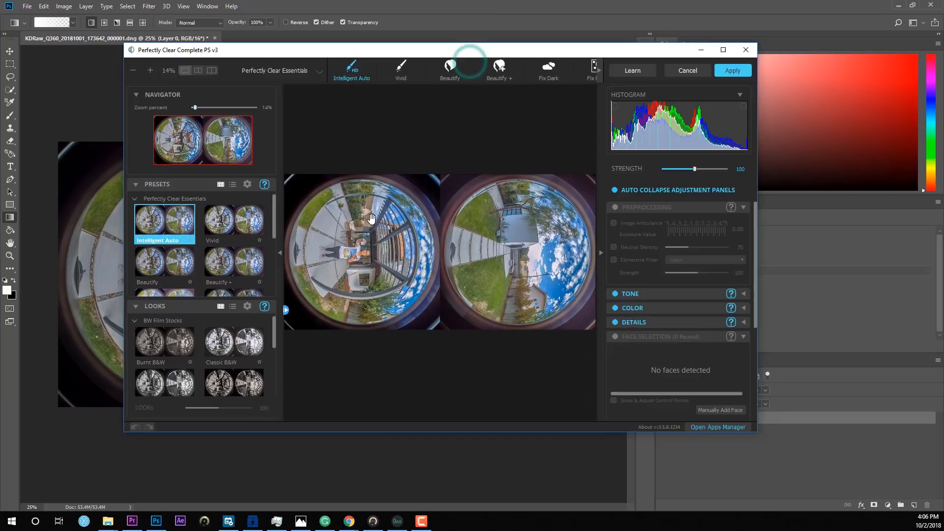
{"action": "mouse_move", "coordinate": [273, 228]}
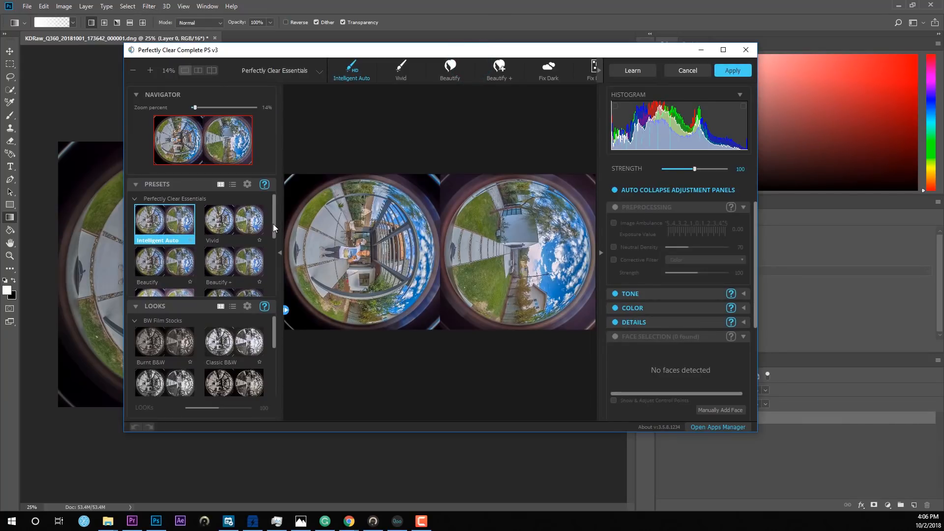
{"action": "scroll", "scroll_direction": "down", "scroll_amount": 3}
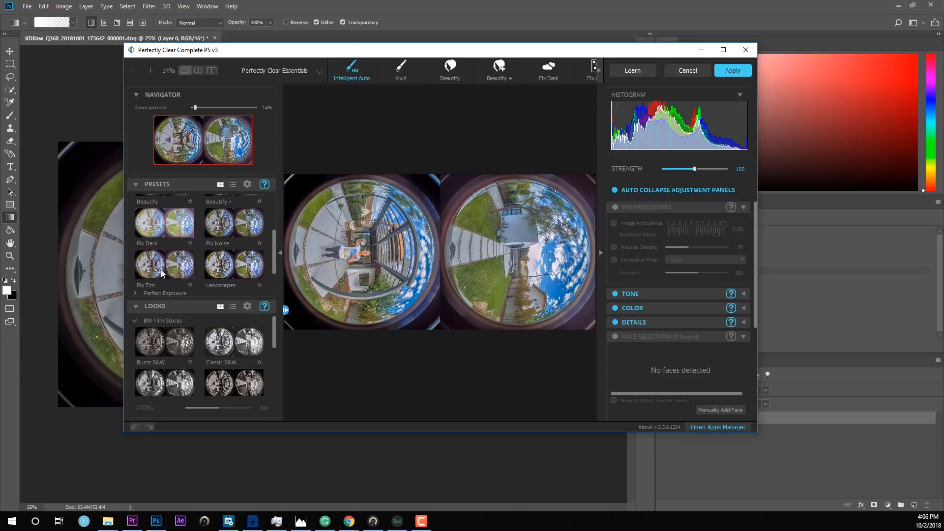
{"action": "left_click", "coordinate": [164, 265]}
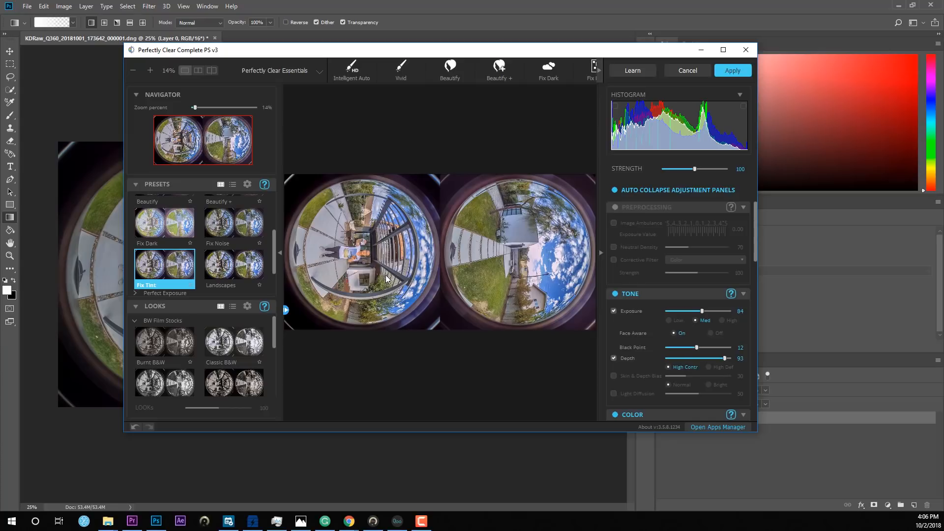
{"action": "mouse_move", "coordinate": [541, 252]}
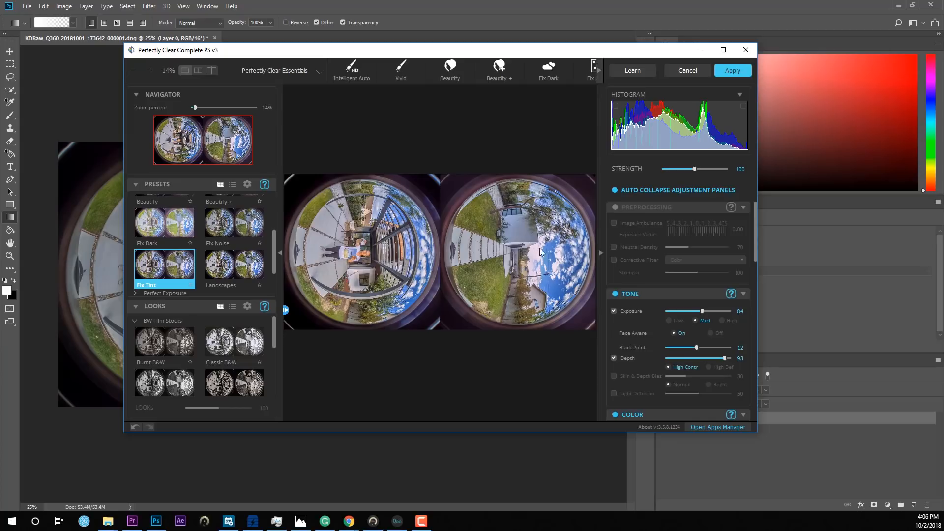
{"action": "mouse_move", "coordinate": [412, 283]}
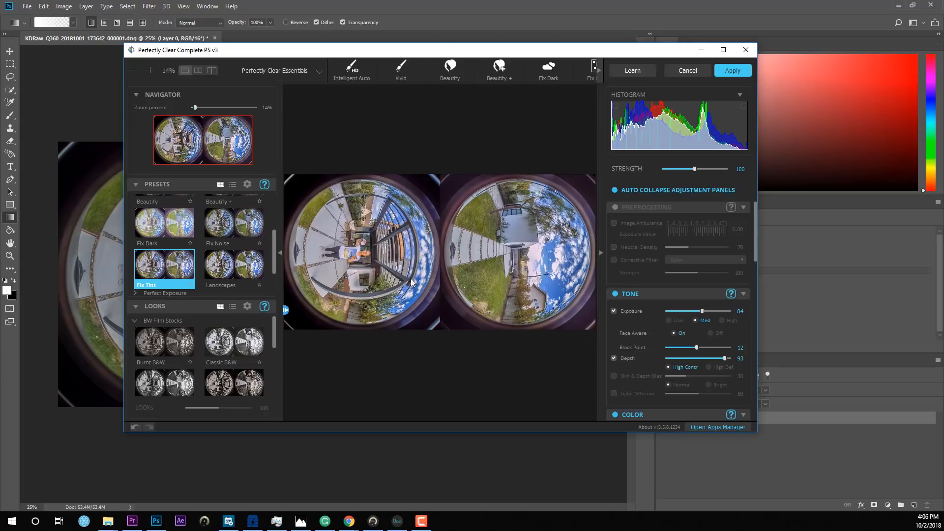
{"action": "mouse_move", "coordinate": [429, 301]}
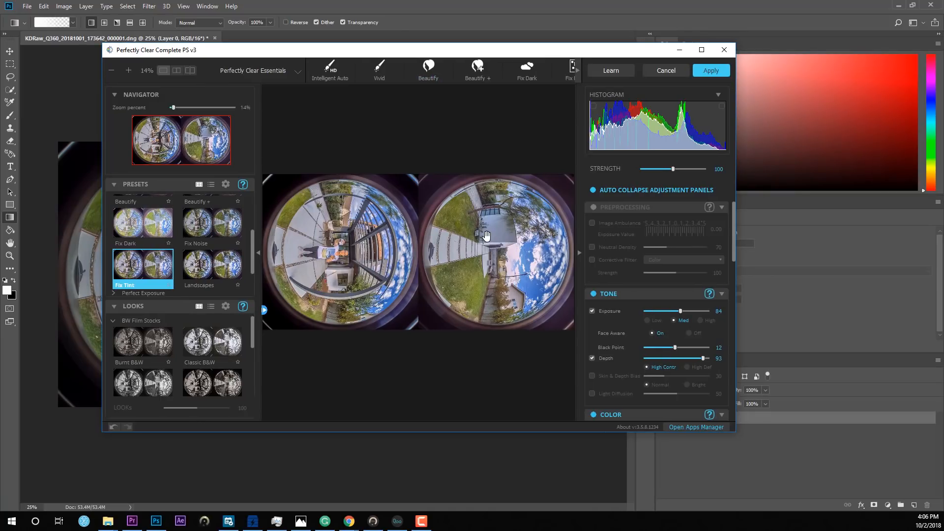
{"action": "mouse_move", "coordinate": [503, 218]}
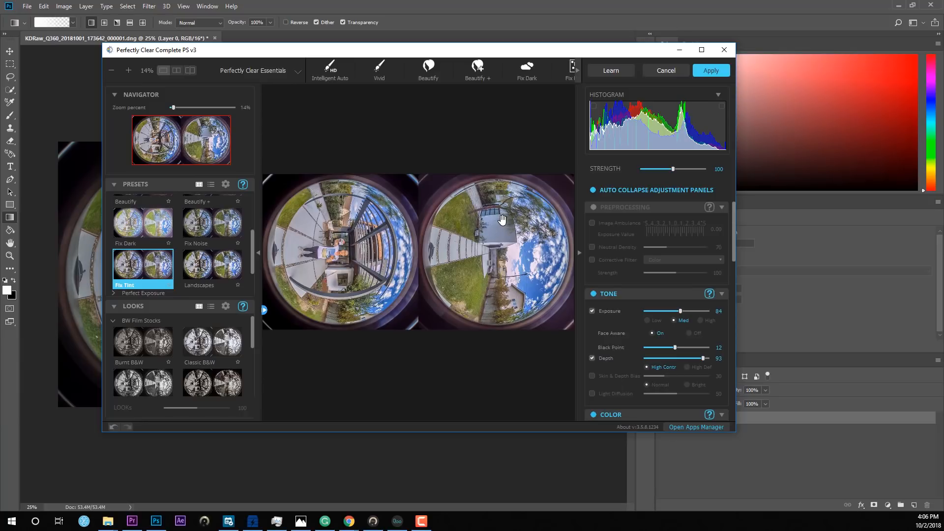
{"action": "mouse_move", "coordinate": [443, 283]}
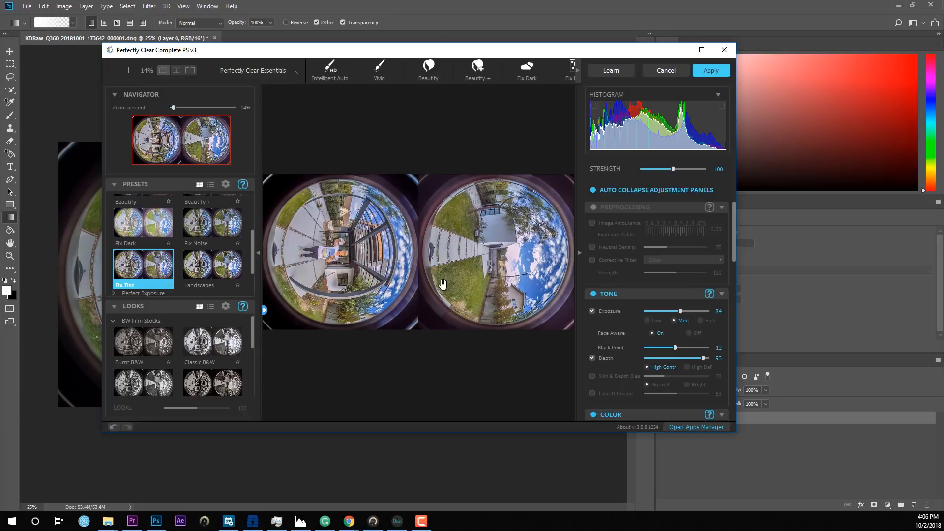
{"action": "mouse_move", "coordinate": [745, 456]}
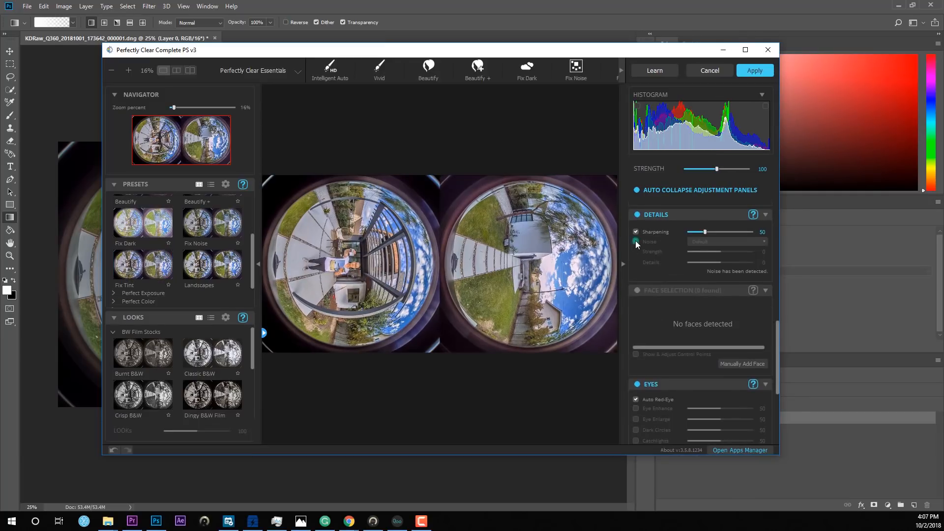
{"action": "left_click", "coordinate": [636, 242]}
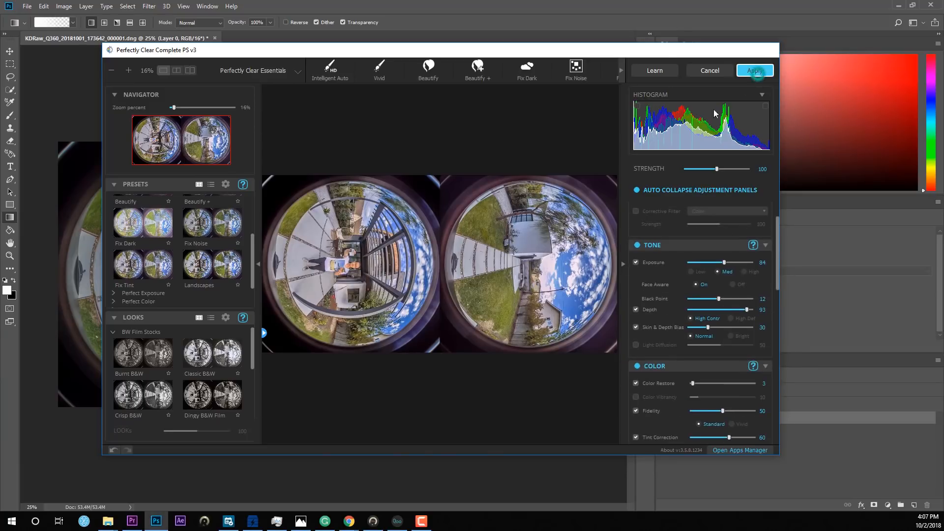
{"action": "left_click", "coordinate": [754, 70]}
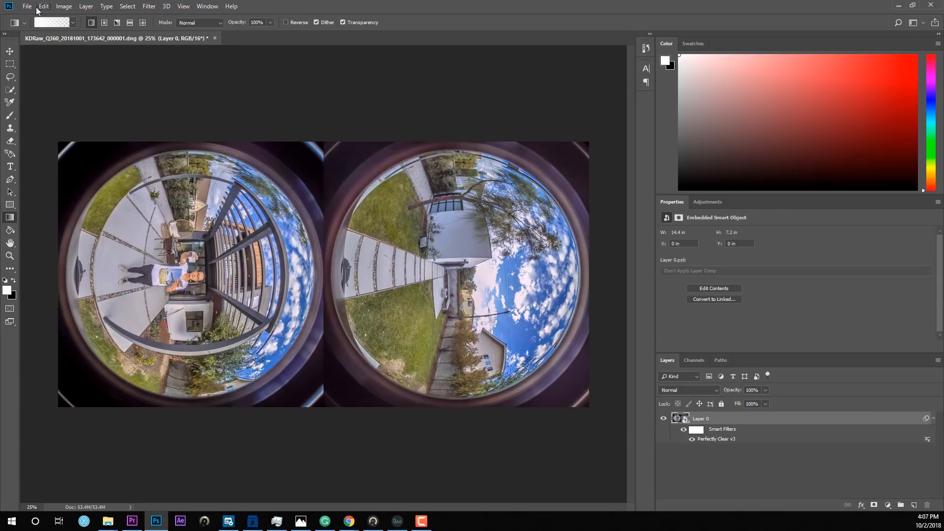
Save the photo as a JPEG with 'KDRaw_' removed from the file name
{"action": "left_click", "coordinate": [27, 5]}
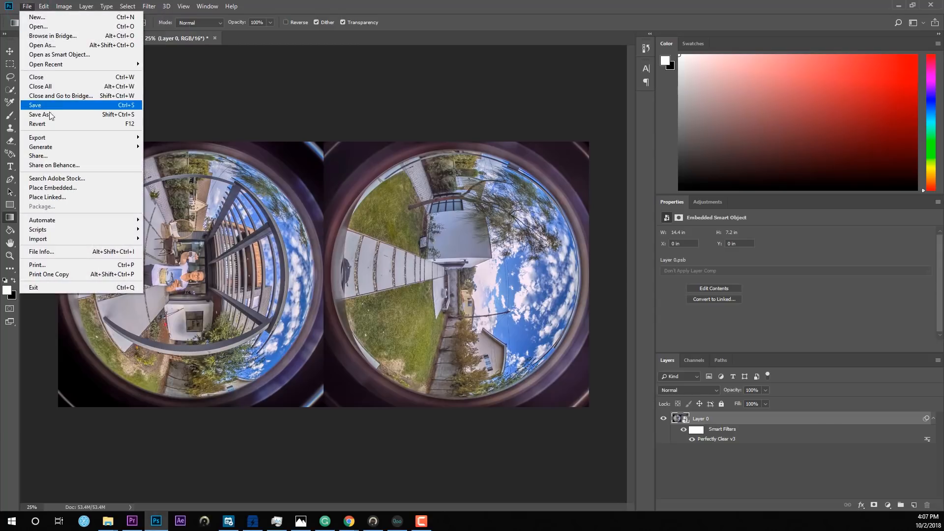
{"action": "left_click", "coordinate": [40, 114]}
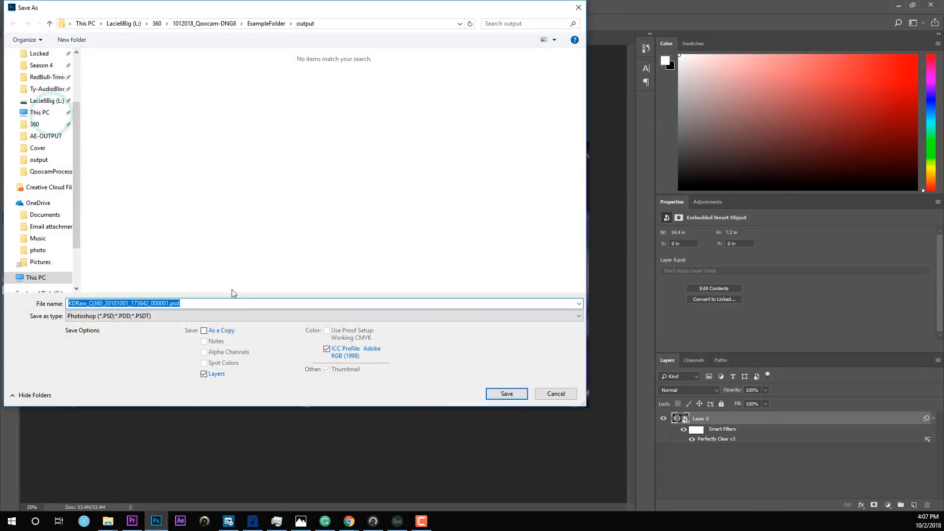
{"action": "left_click", "coordinate": [323, 316]}
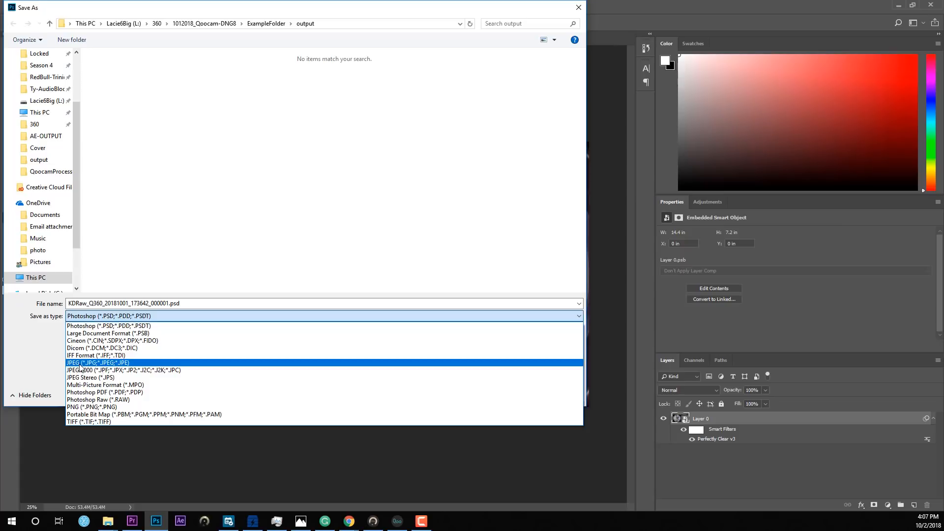
{"action": "left_click", "coordinate": [97, 362]}
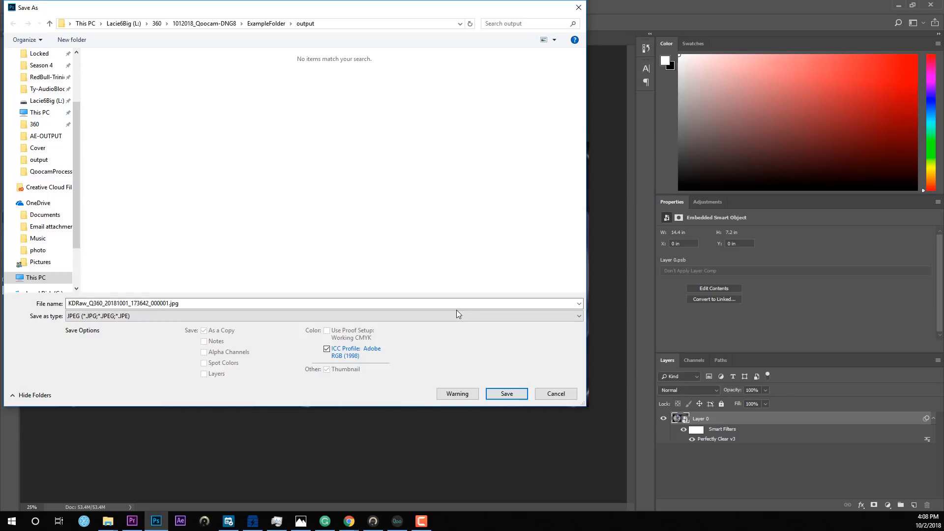
{"action": "left_click", "coordinate": [105, 302]}
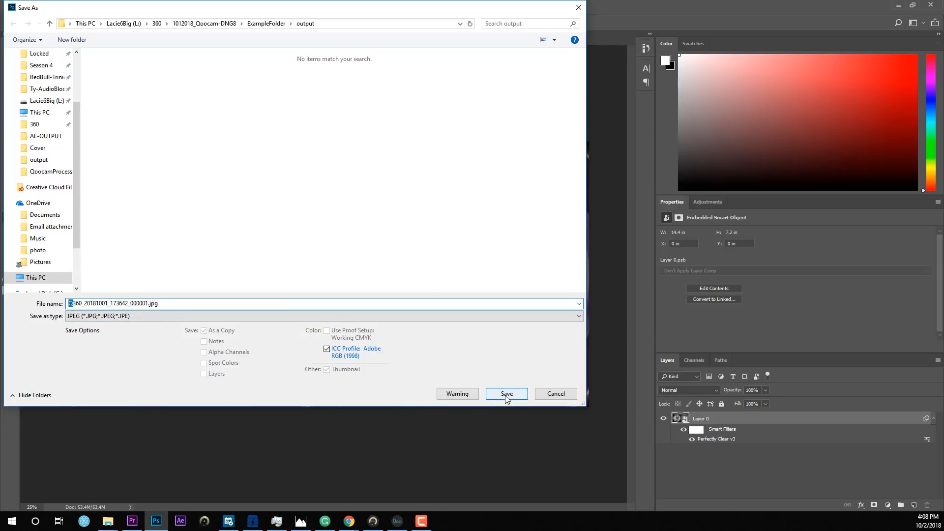
{"action": "left_click", "coordinate": [506, 394]}
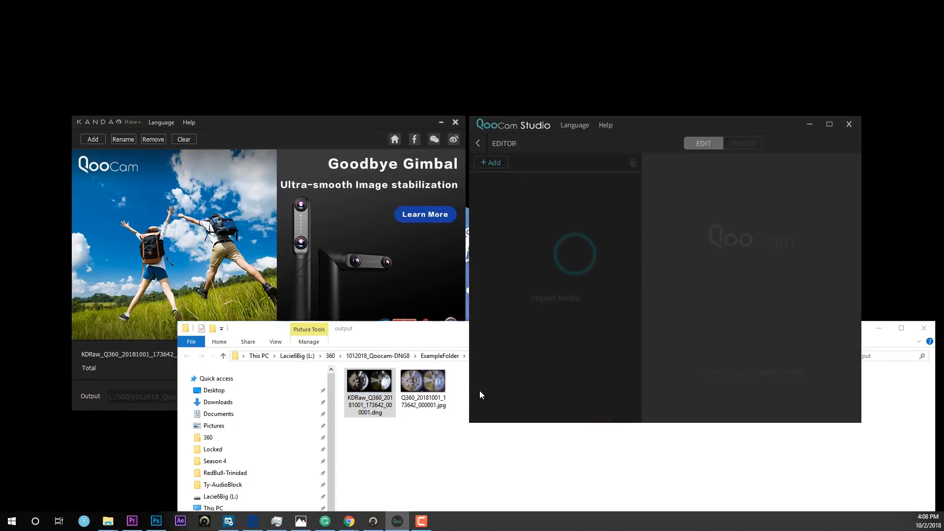
Import the edited JPG and set orientation to yaw 2, pitch -180, roll 47
{"action": "left_click", "coordinate": [423, 385]}
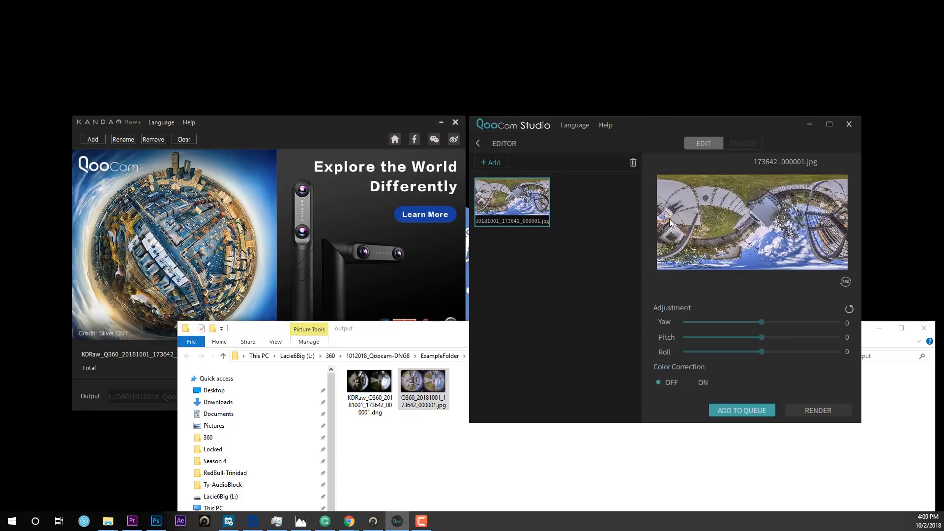
{"action": "mouse_move", "coordinate": [697, 126]}
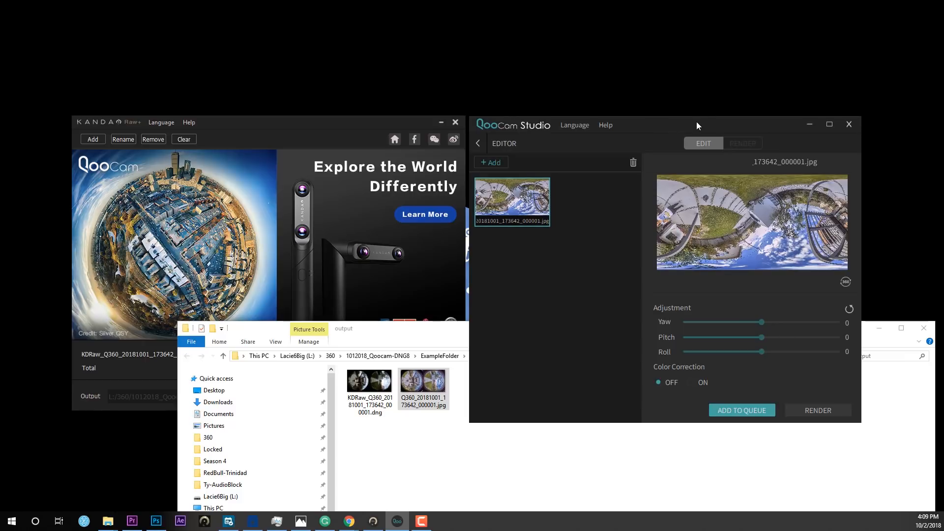
{"action": "mouse_move", "coordinate": [589, 335]}
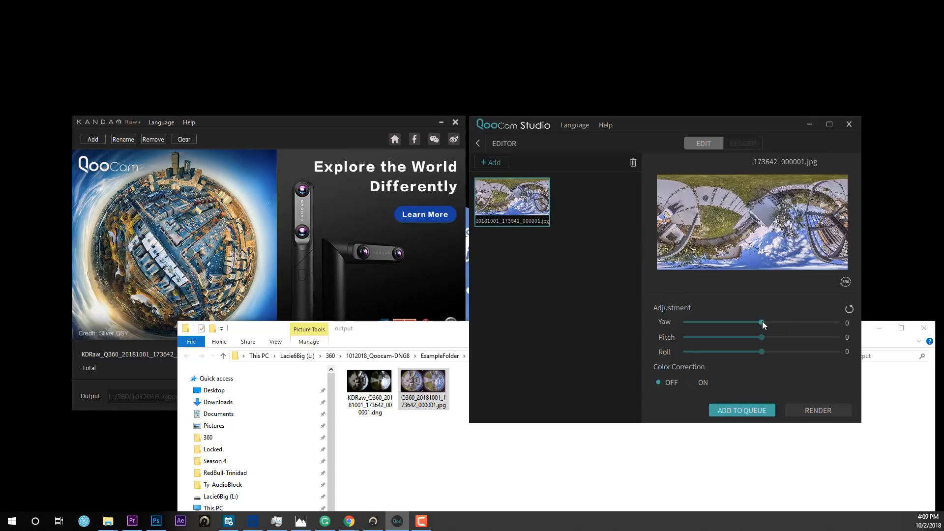
{"action": "left_click_drag", "start_coordinate": [761, 322], "coordinate": [759, 322]}
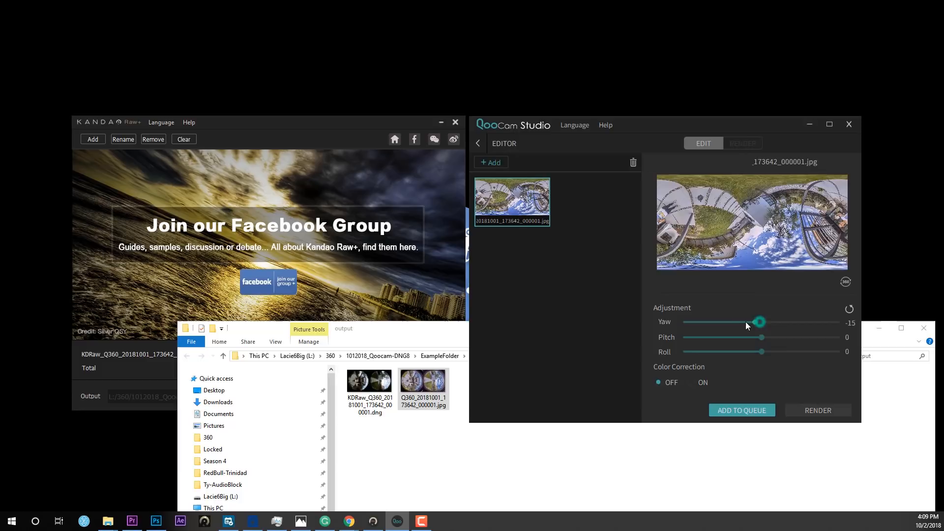
{"action": "left_click_drag", "start_coordinate": [762, 352], "coordinate": [781, 352]}
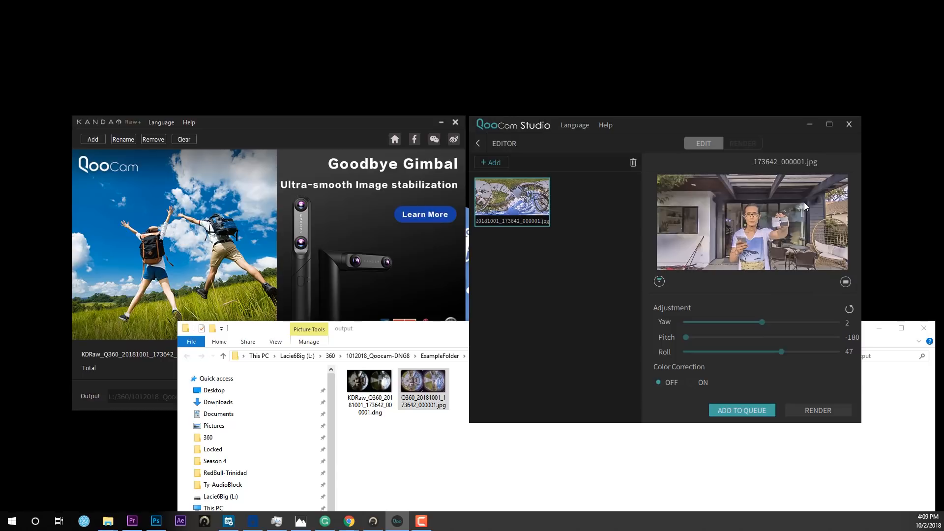
Reset the preview to the full panorama and maximize the editor window
{"action": "left_click", "coordinate": [845, 281]}
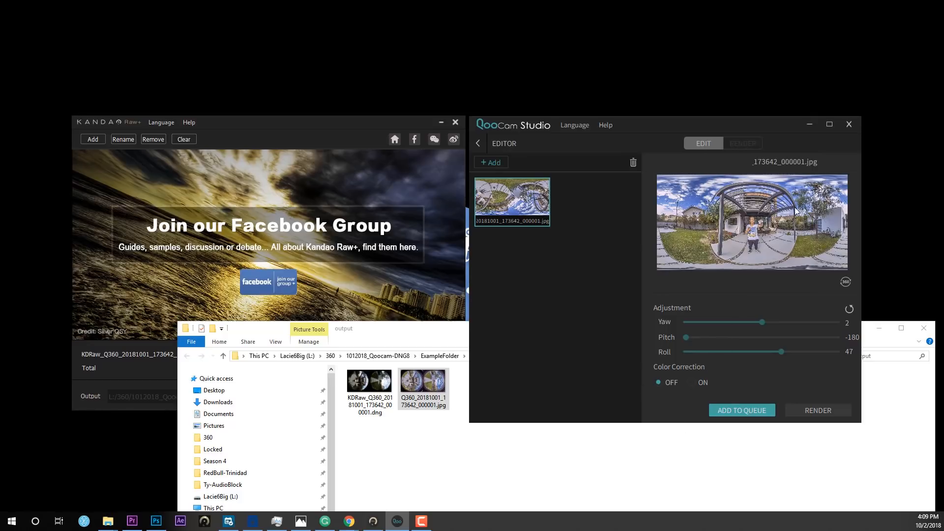
{"action": "left_click", "coordinate": [829, 124]}
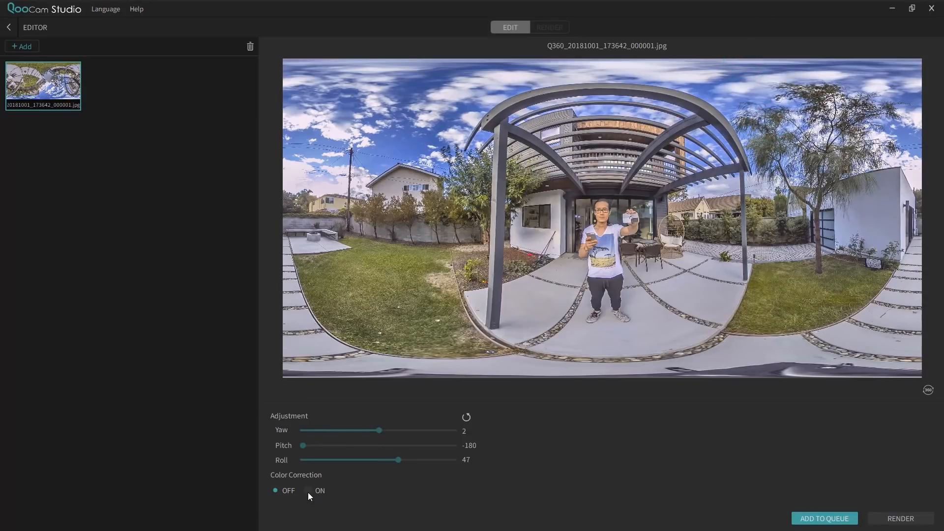
Turn Color Correction ON, add the panorama to the queue, and open RENDER
{"action": "left_click", "coordinate": [309, 490]}
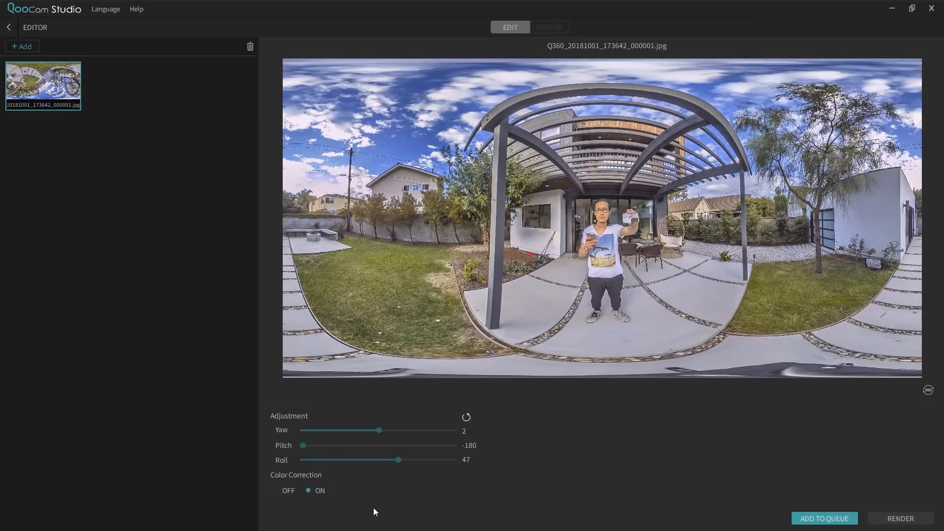
{"action": "mouse_move", "coordinate": [329, 513]}
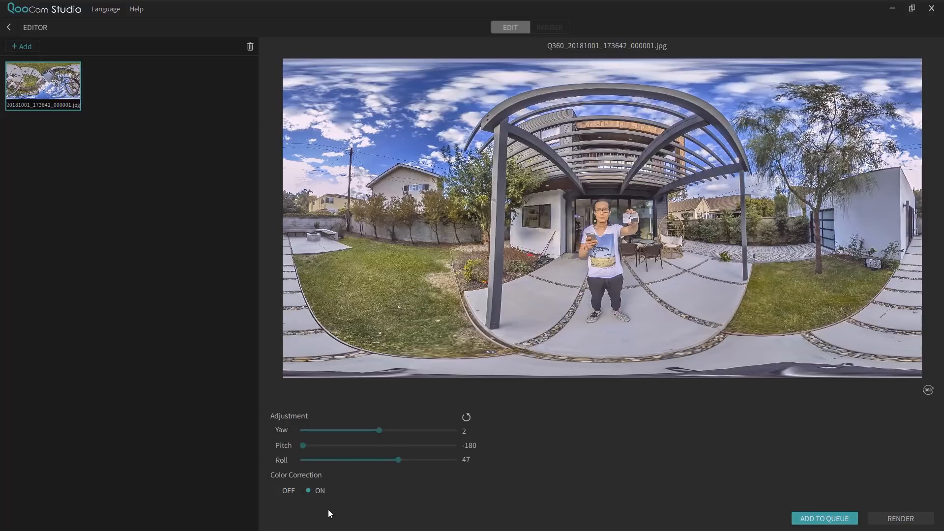
{"action": "mouse_move", "coordinate": [390, 88]}
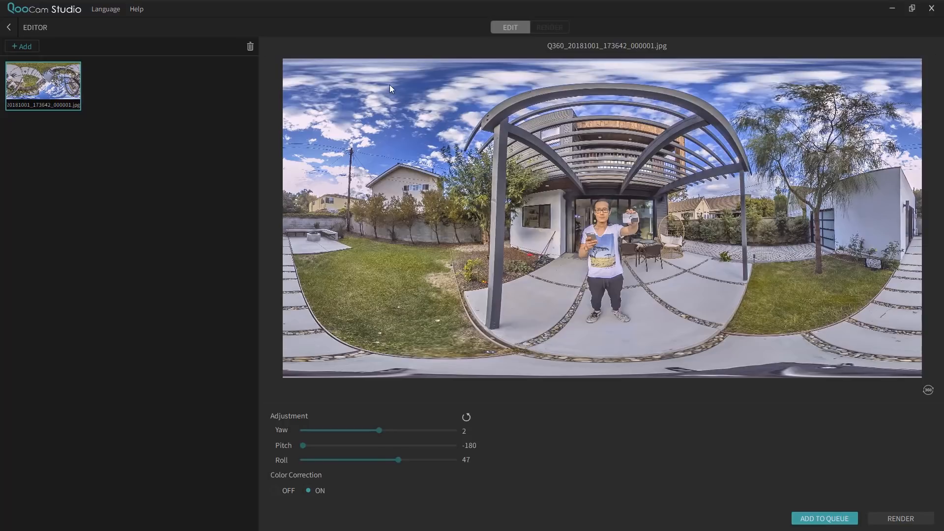
{"action": "mouse_move", "coordinate": [374, 129]}
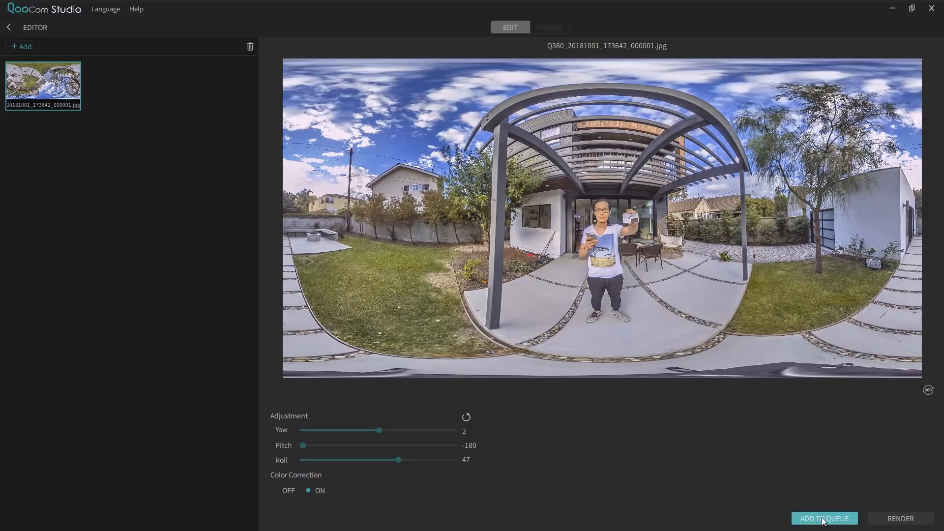
{"action": "left_click", "coordinate": [823, 518]}
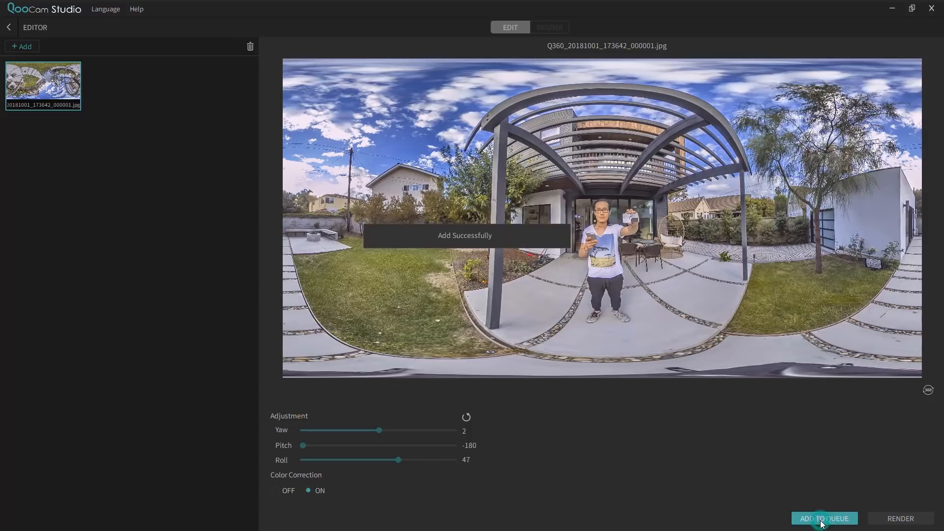
{"action": "left_click", "coordinate": [548, 27]}
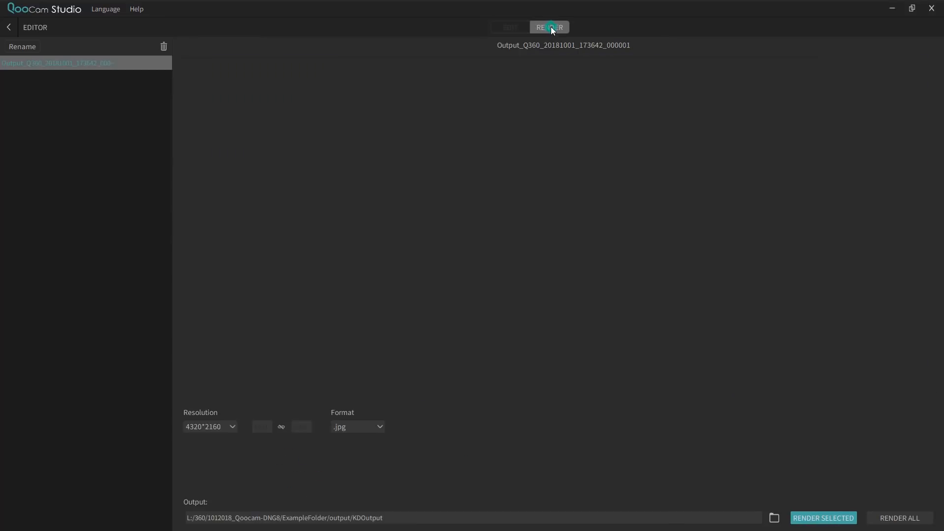
Render the queued photo as a .png at 4320×2160 resolution
{"action": "left_click", "coordinate": [549, 27]}
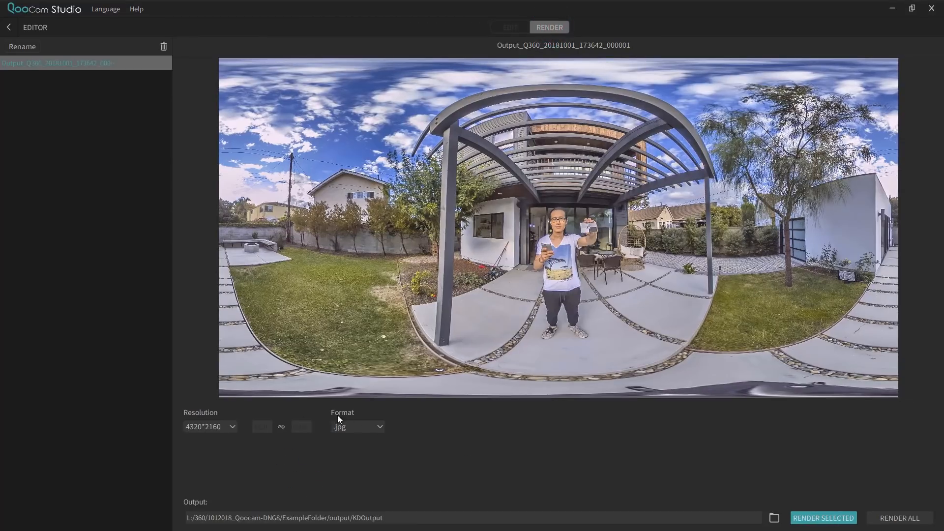
{"action": "left_click", "coordinate": [357, 427]}
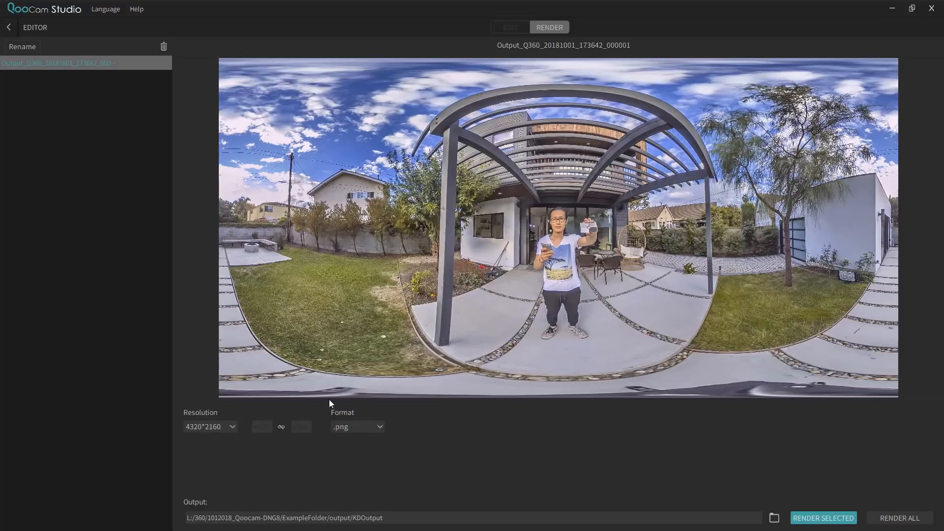
{"action": "left_click", "coordinate": [210, 427]}
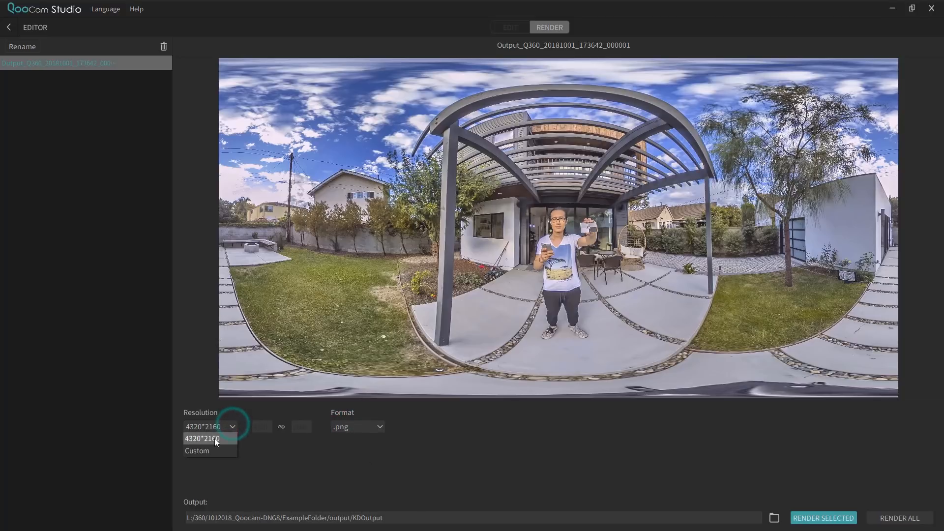
{"action": "left_click", "coordinate": [203, 438]}
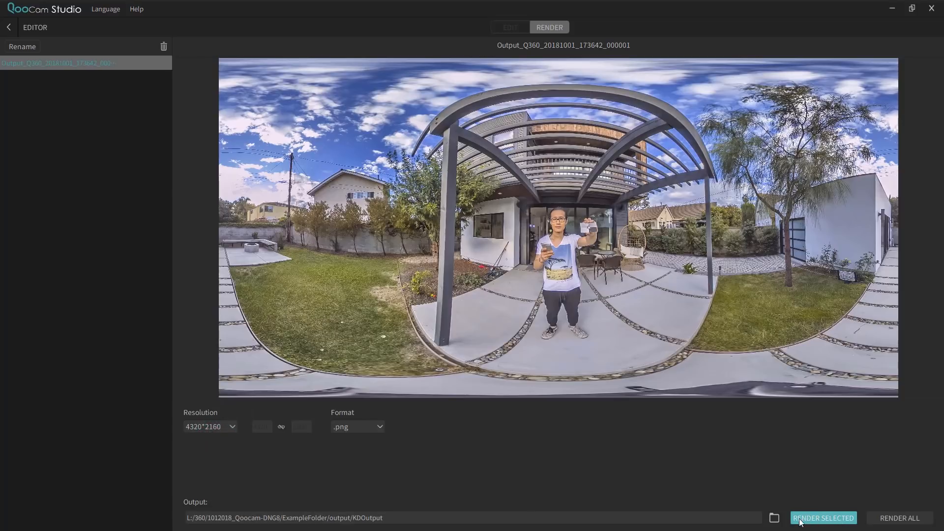
{"action": "left_click", "coordinate": [823, 518]}
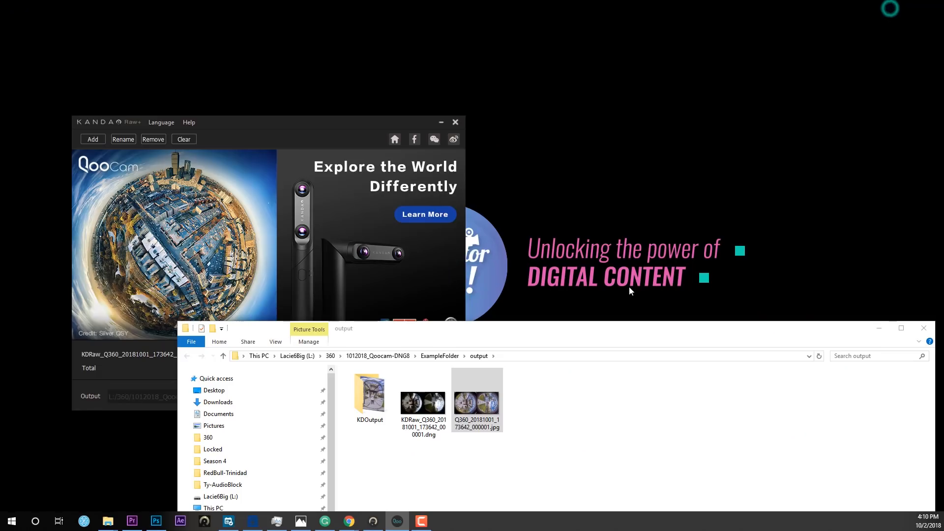
View Output_Q360_20181001_173642_000001.png from the KDOutput folder in Photos
{"action": "double_click", "coordinate": [476, 399]}
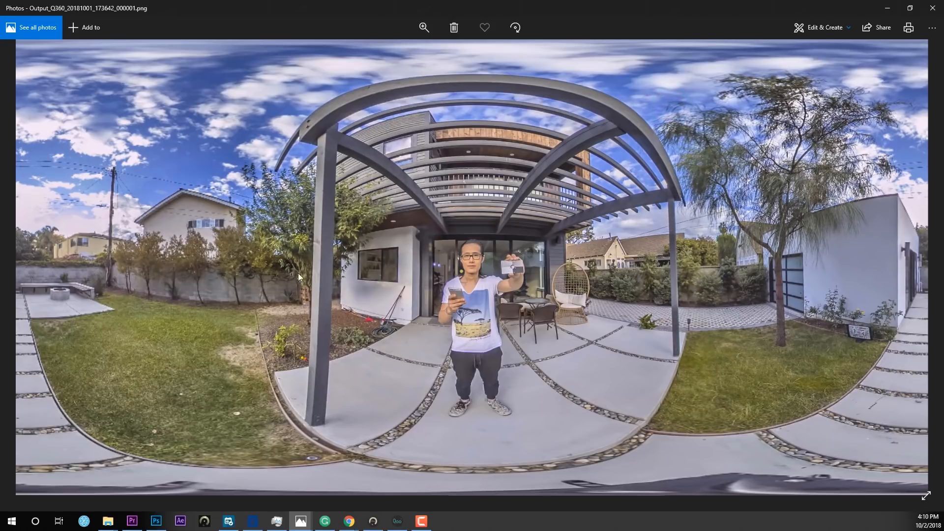
{"action": "mouse_move", "coordinate": [417, 346]}
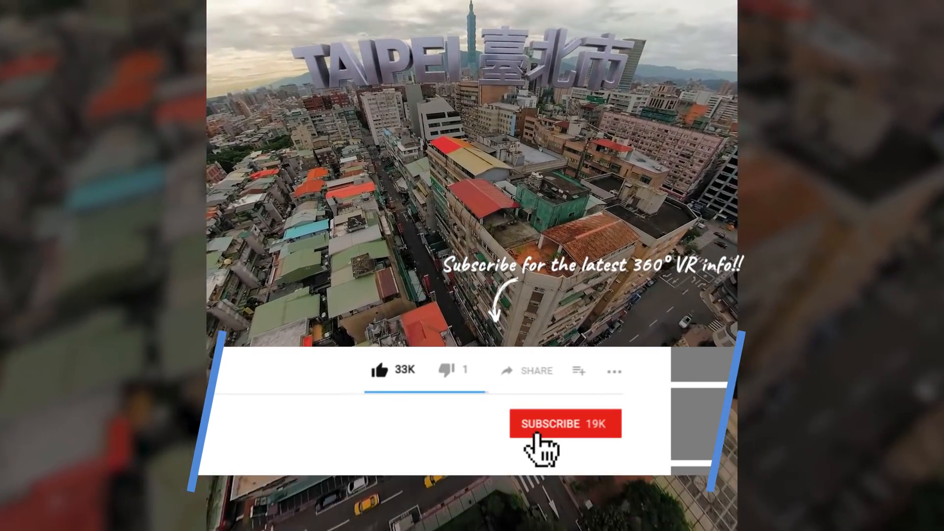
{"action": "left_click", "coordinate": [565, 424]}
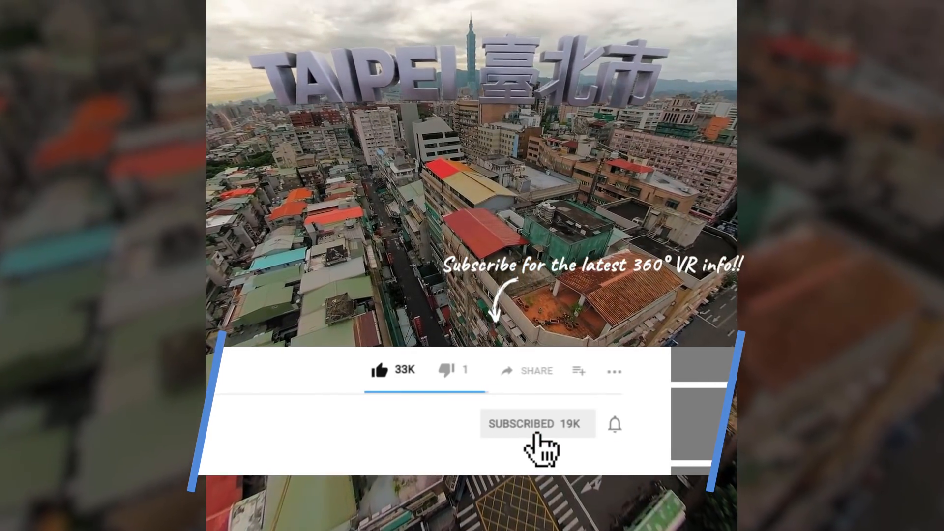